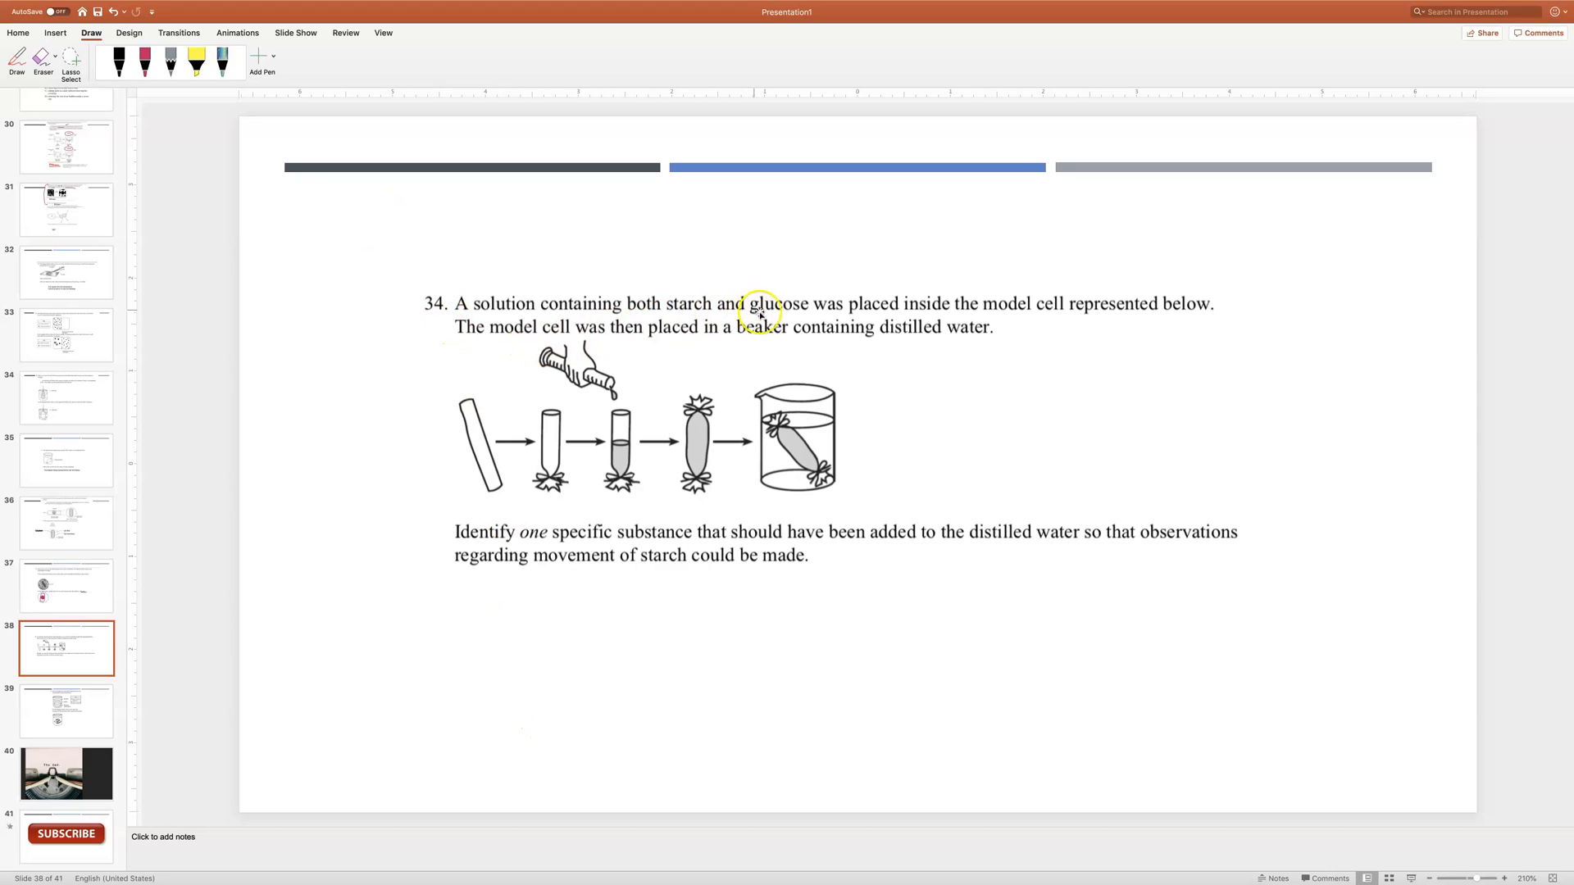
pyautogui.moveTo(1080, 327)
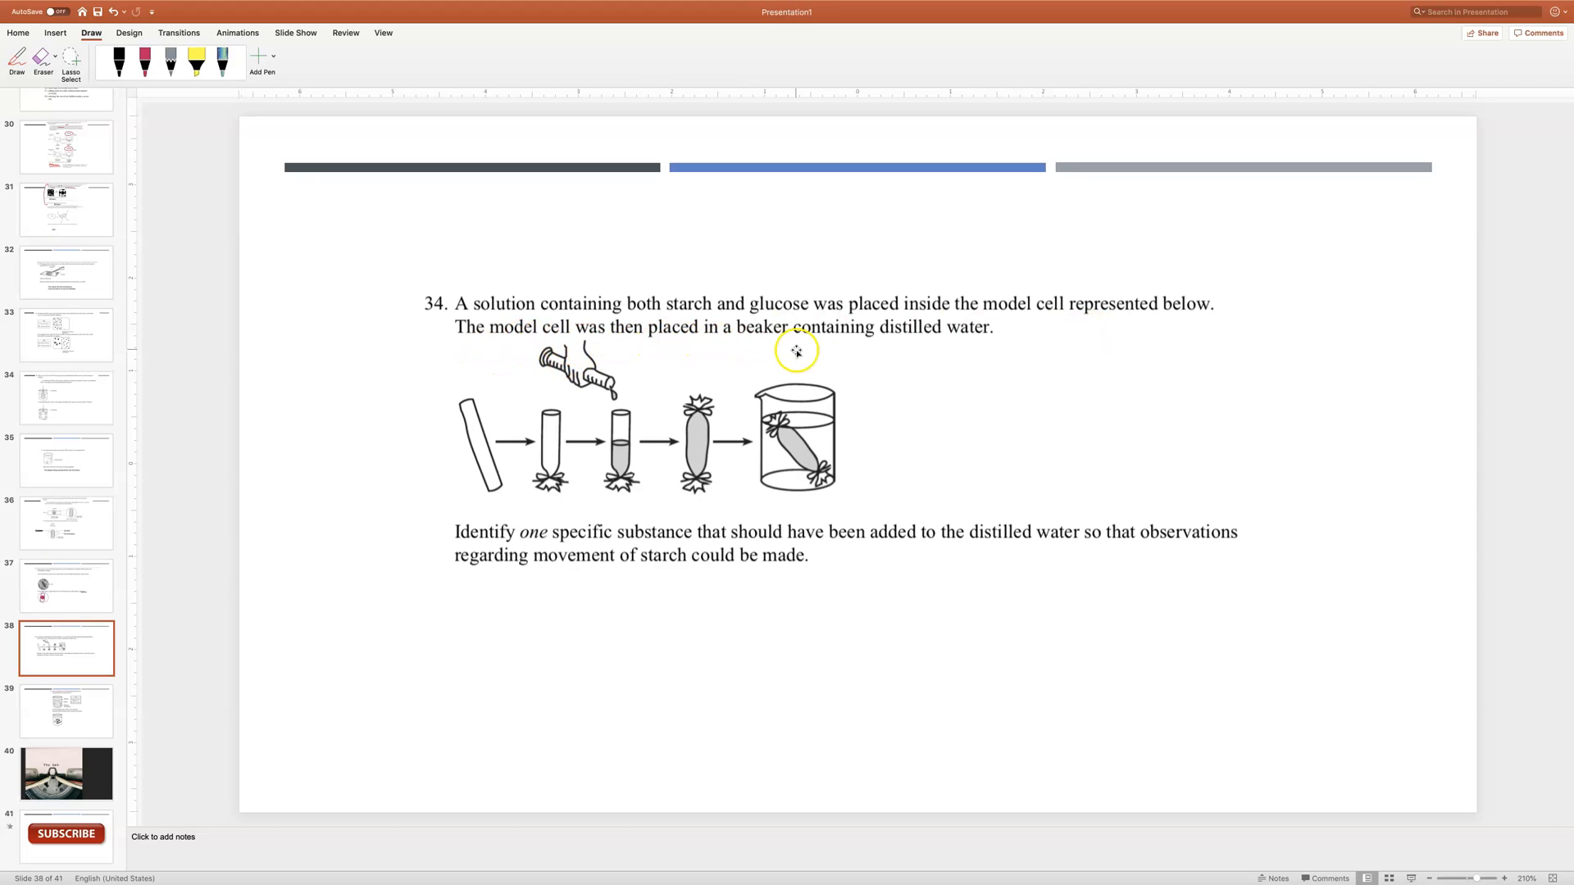
pyautogui.moveTo(802, 510)
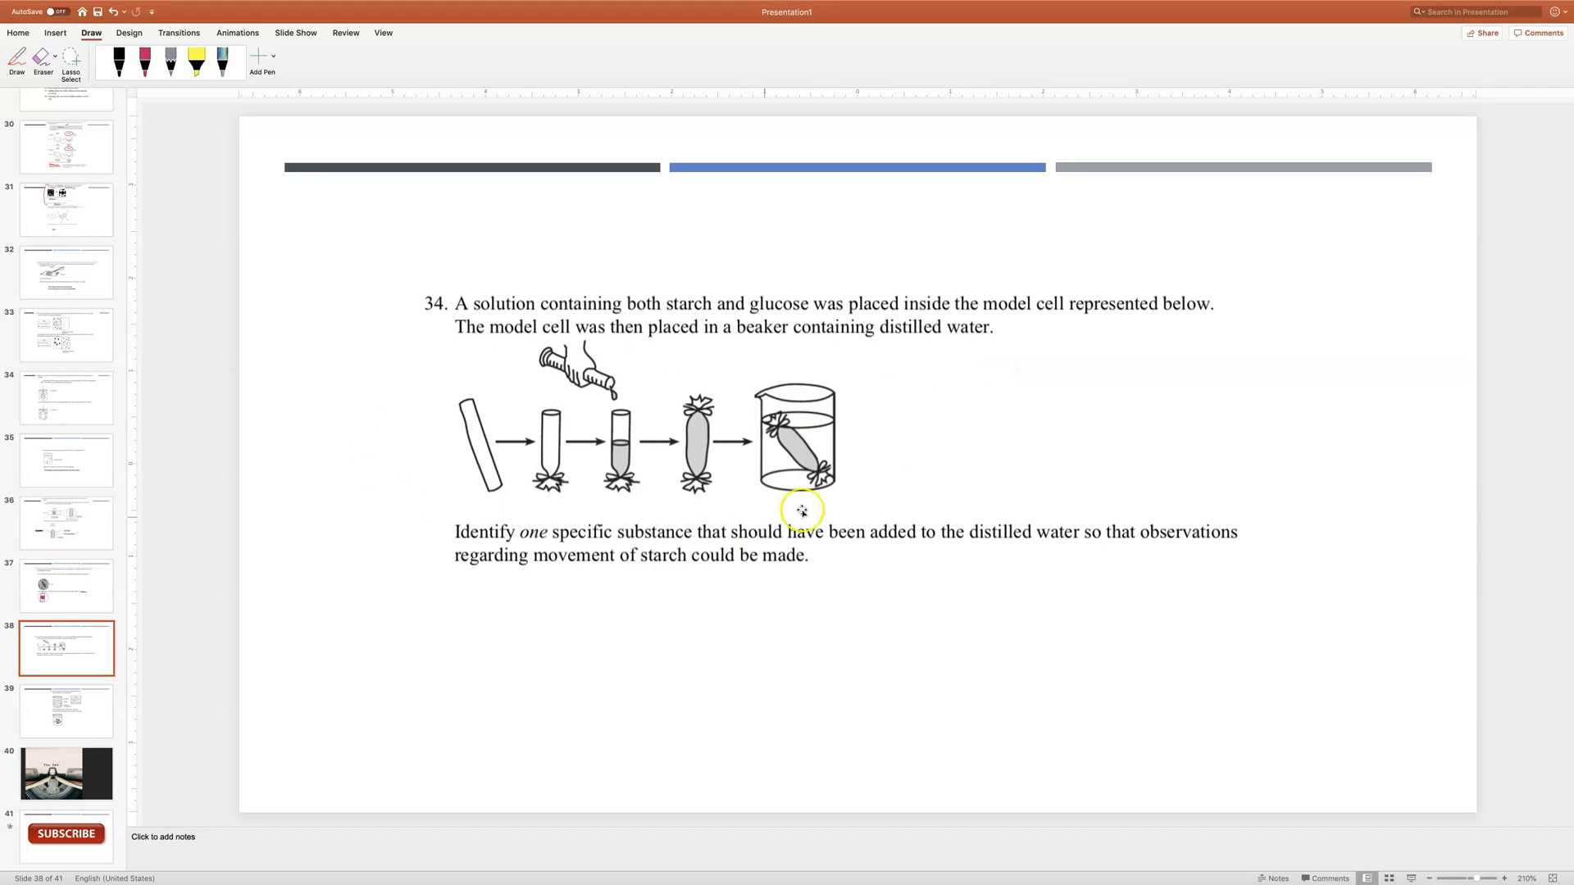
pyautogui.moveTo(477, 488)
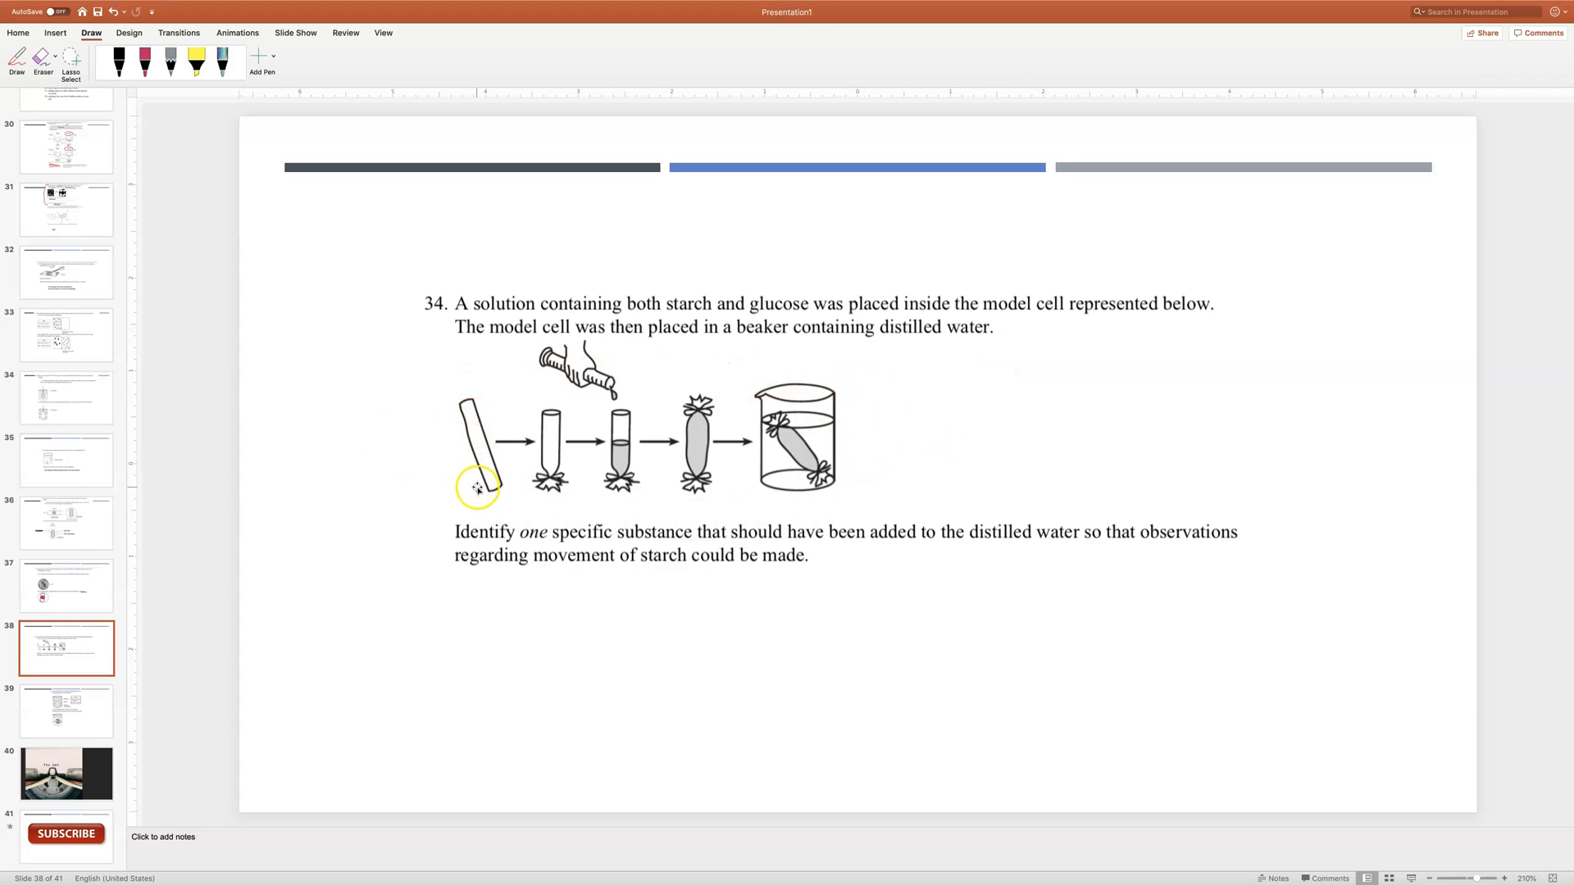
pyautogui.moveTo(636, 532)
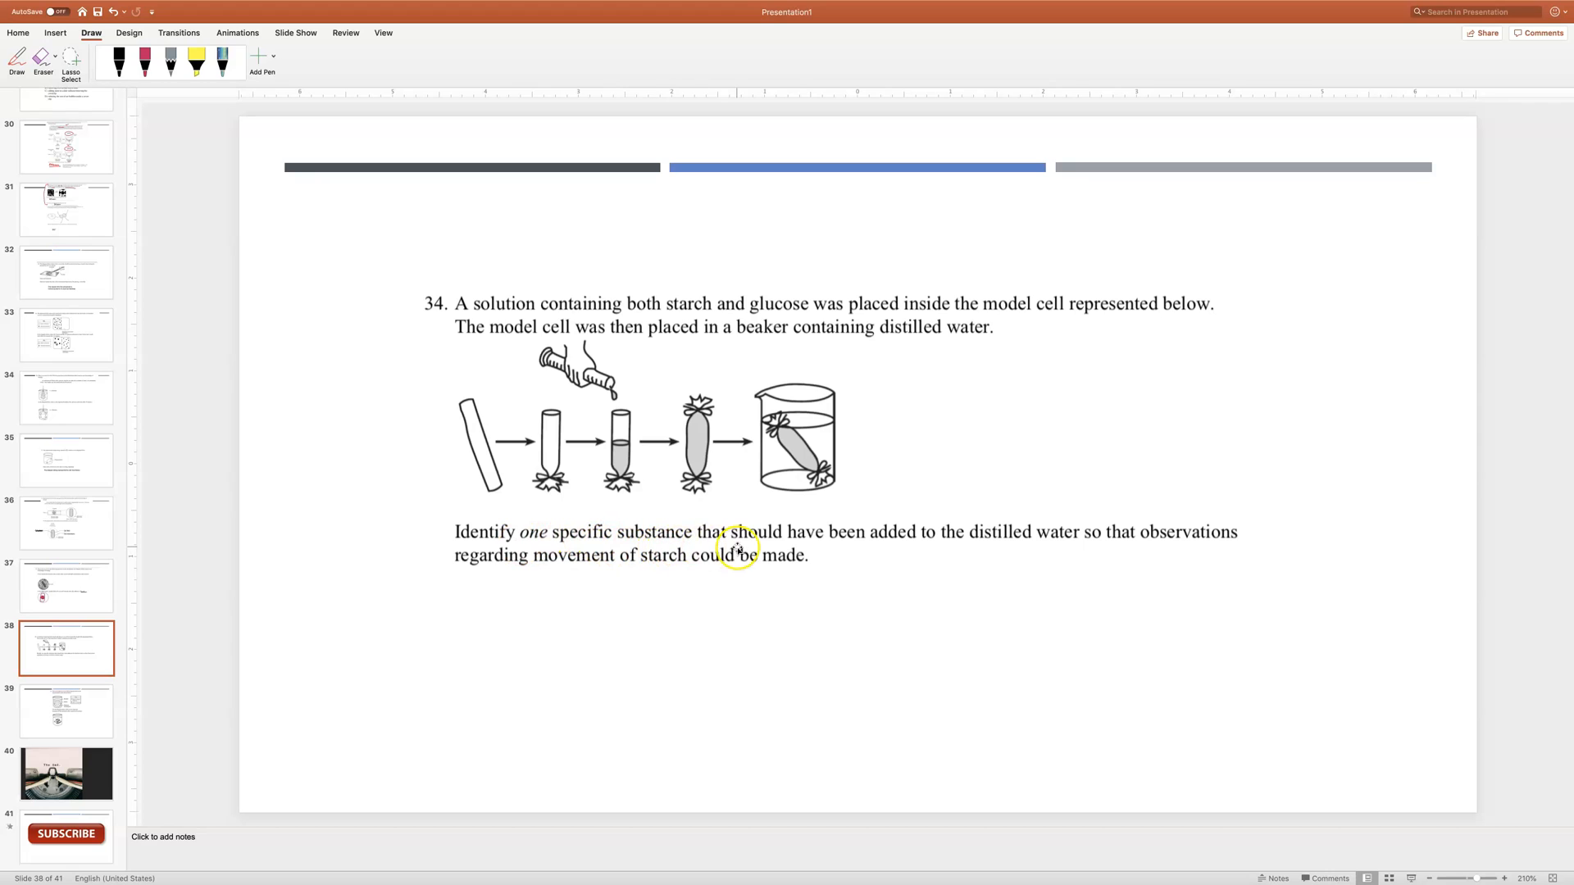
pyautogui.moveTo(821, 546)
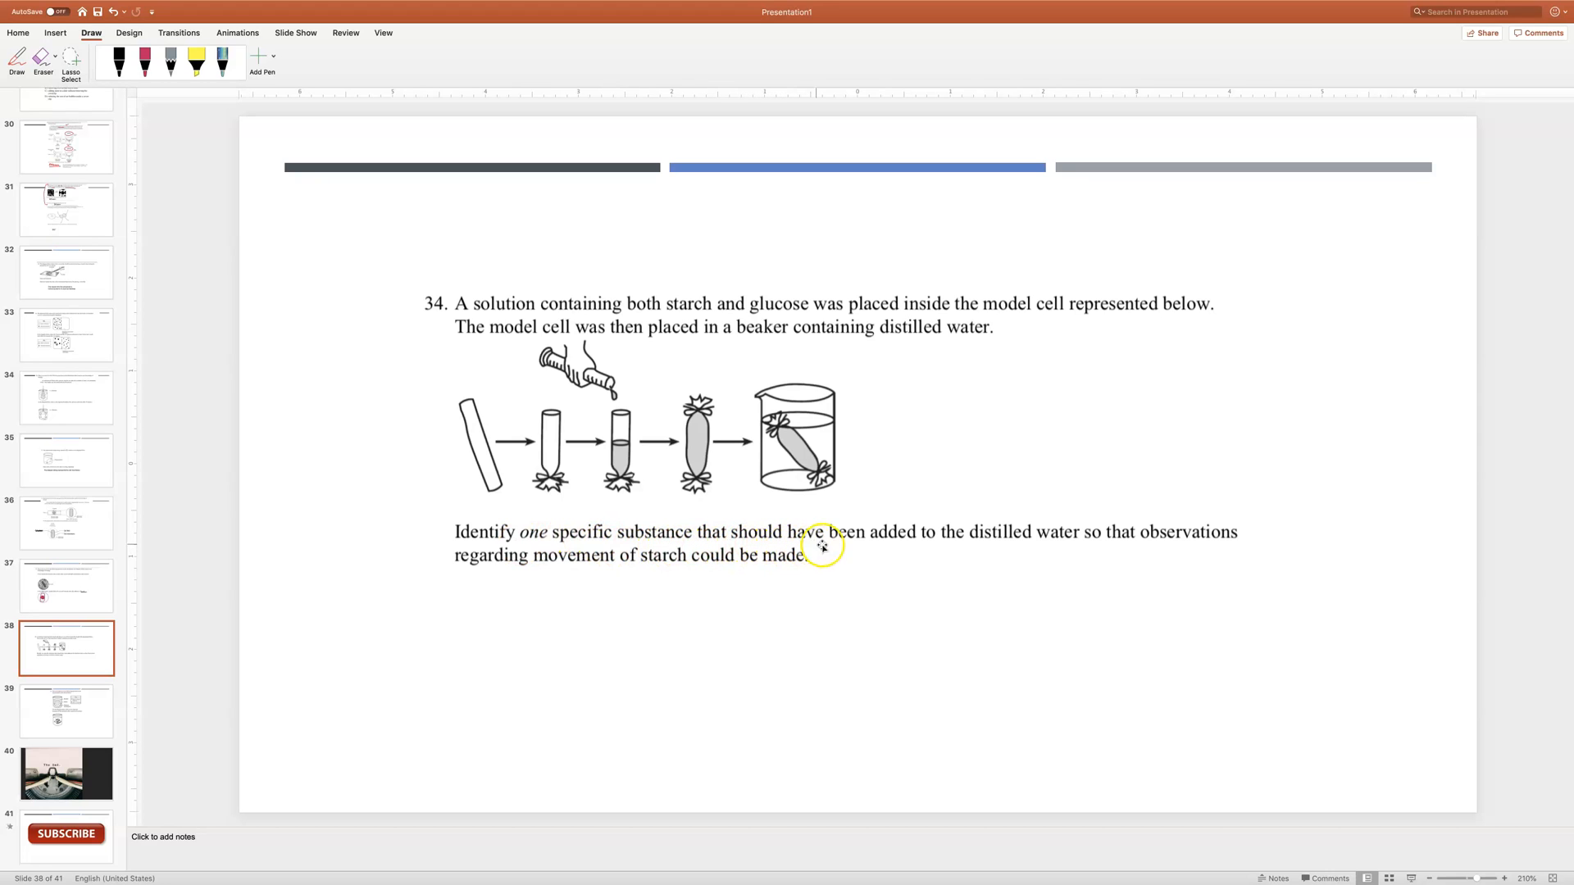
pyautogui.moveTo(1079, 551)
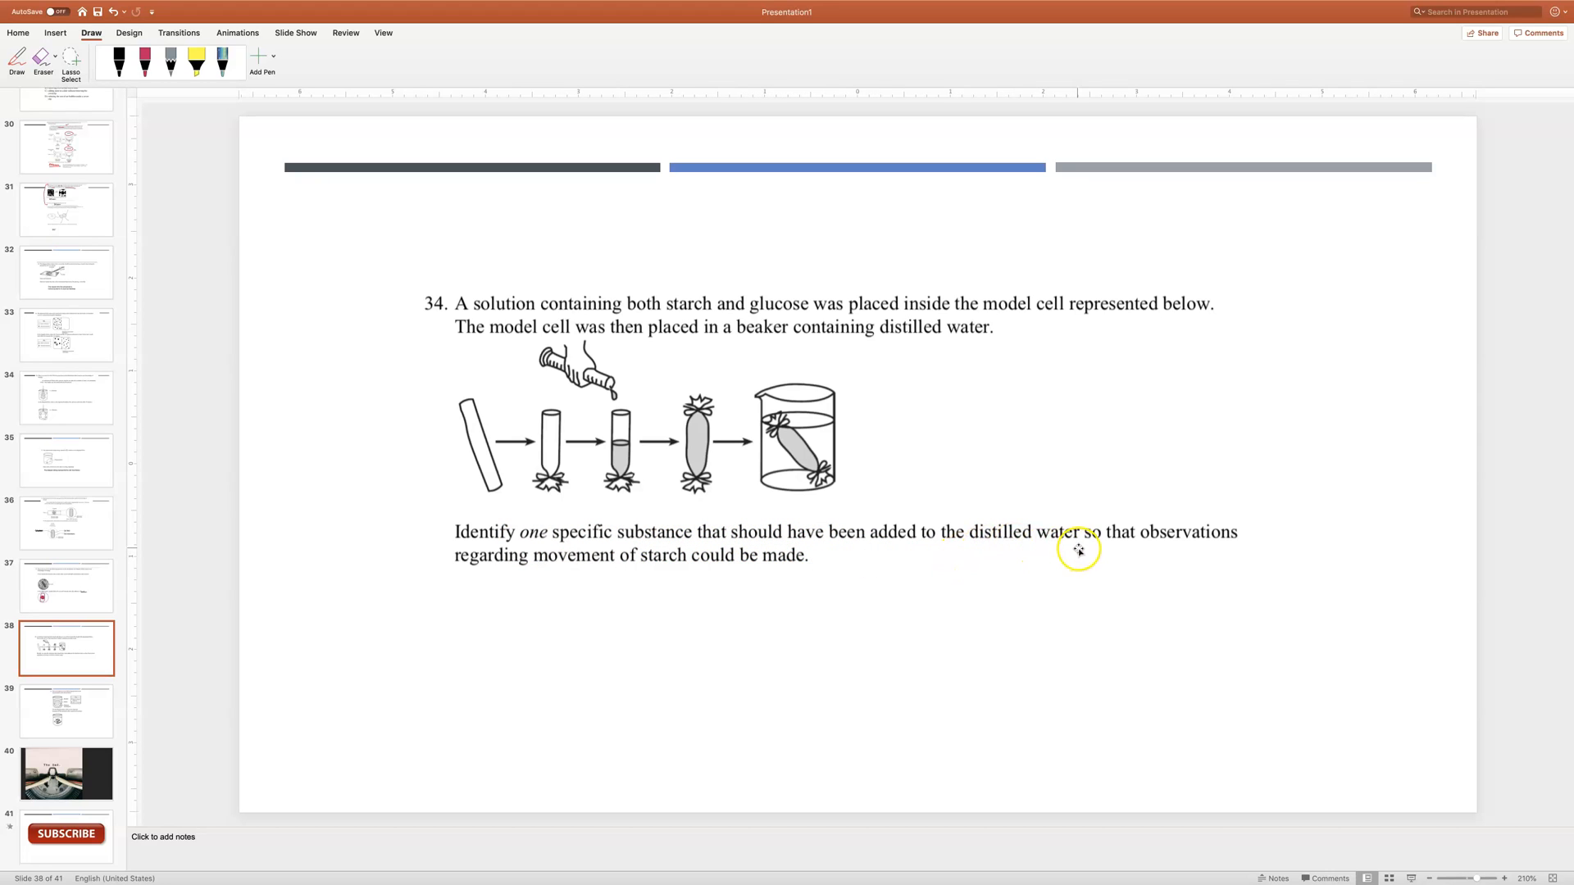
pyautogui.moveTo(605, 573)
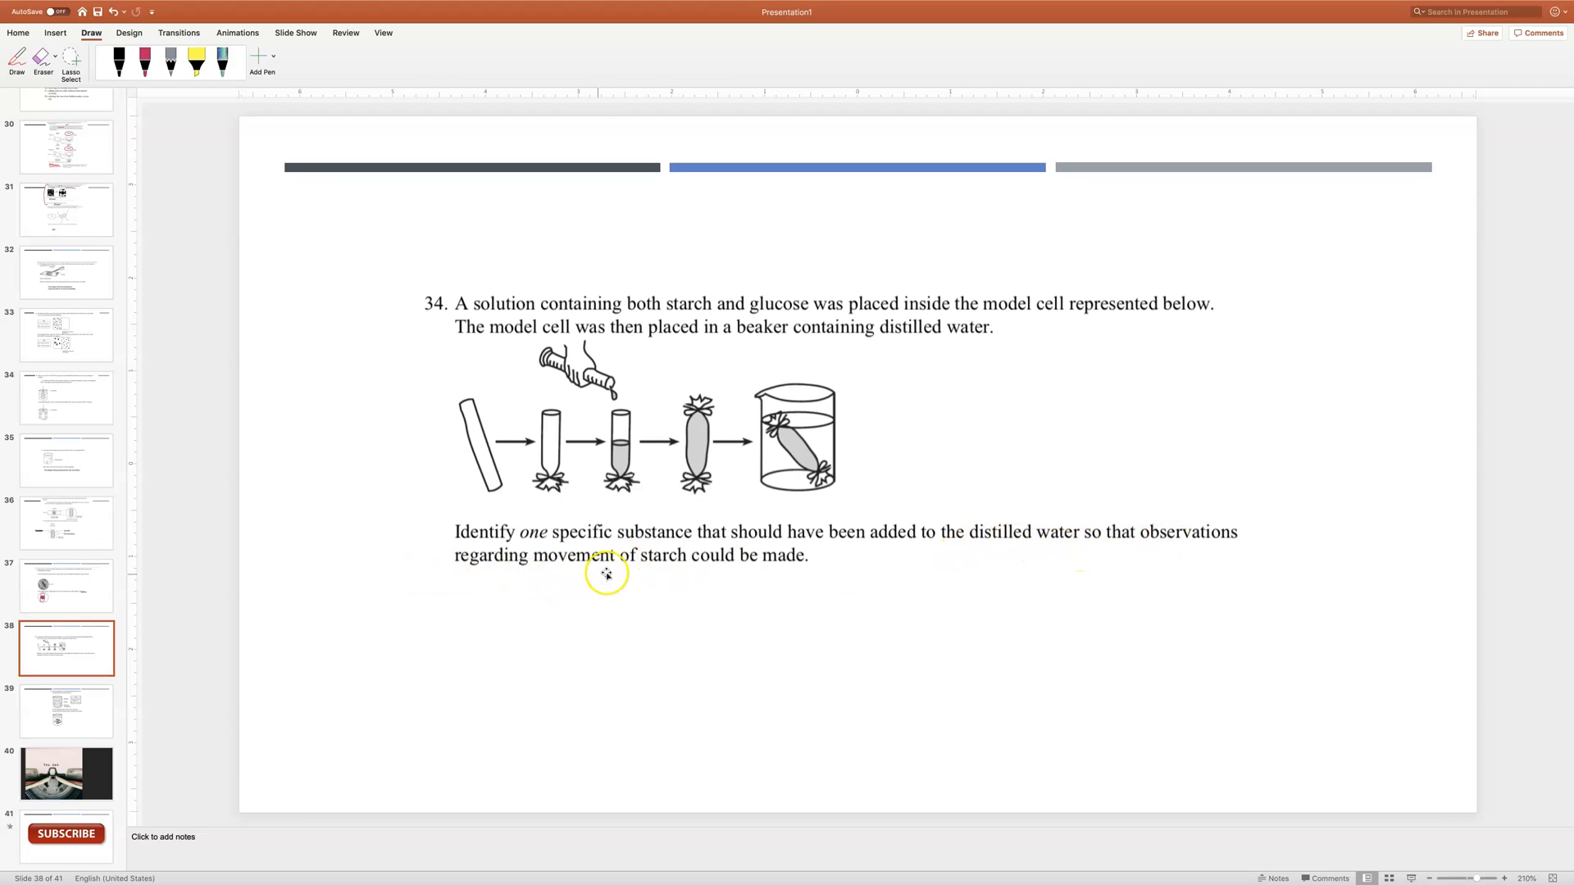
pyautogui.moveTo(775, 573)
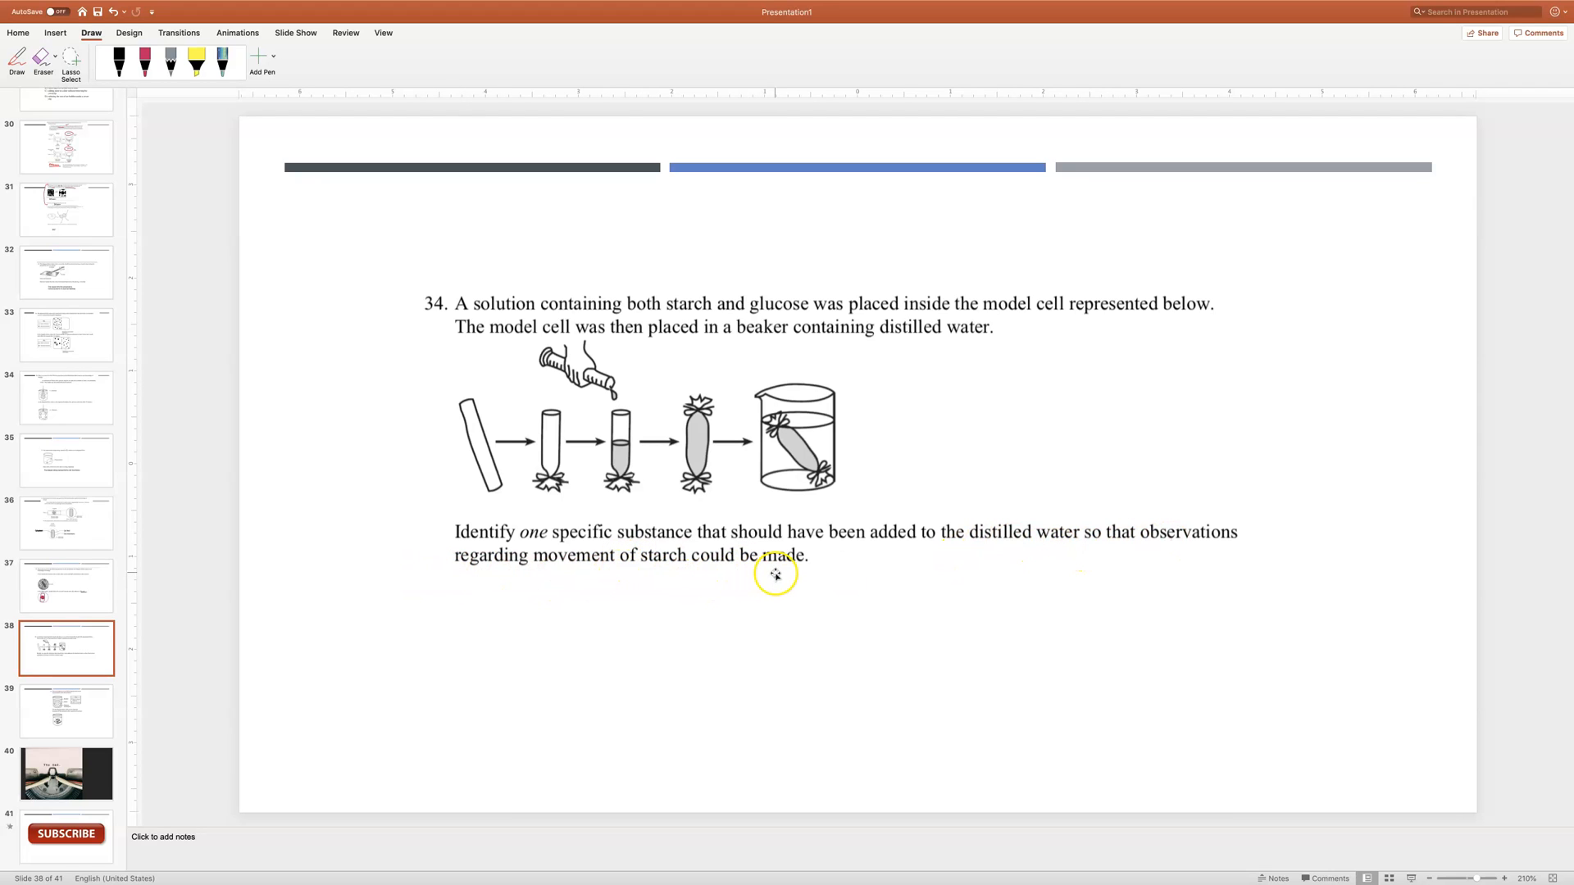
pyautogui.moveTo(531, 443)
pyautogui.write('One specific substance that should have been added was the Iodine (starch indicator solution)')
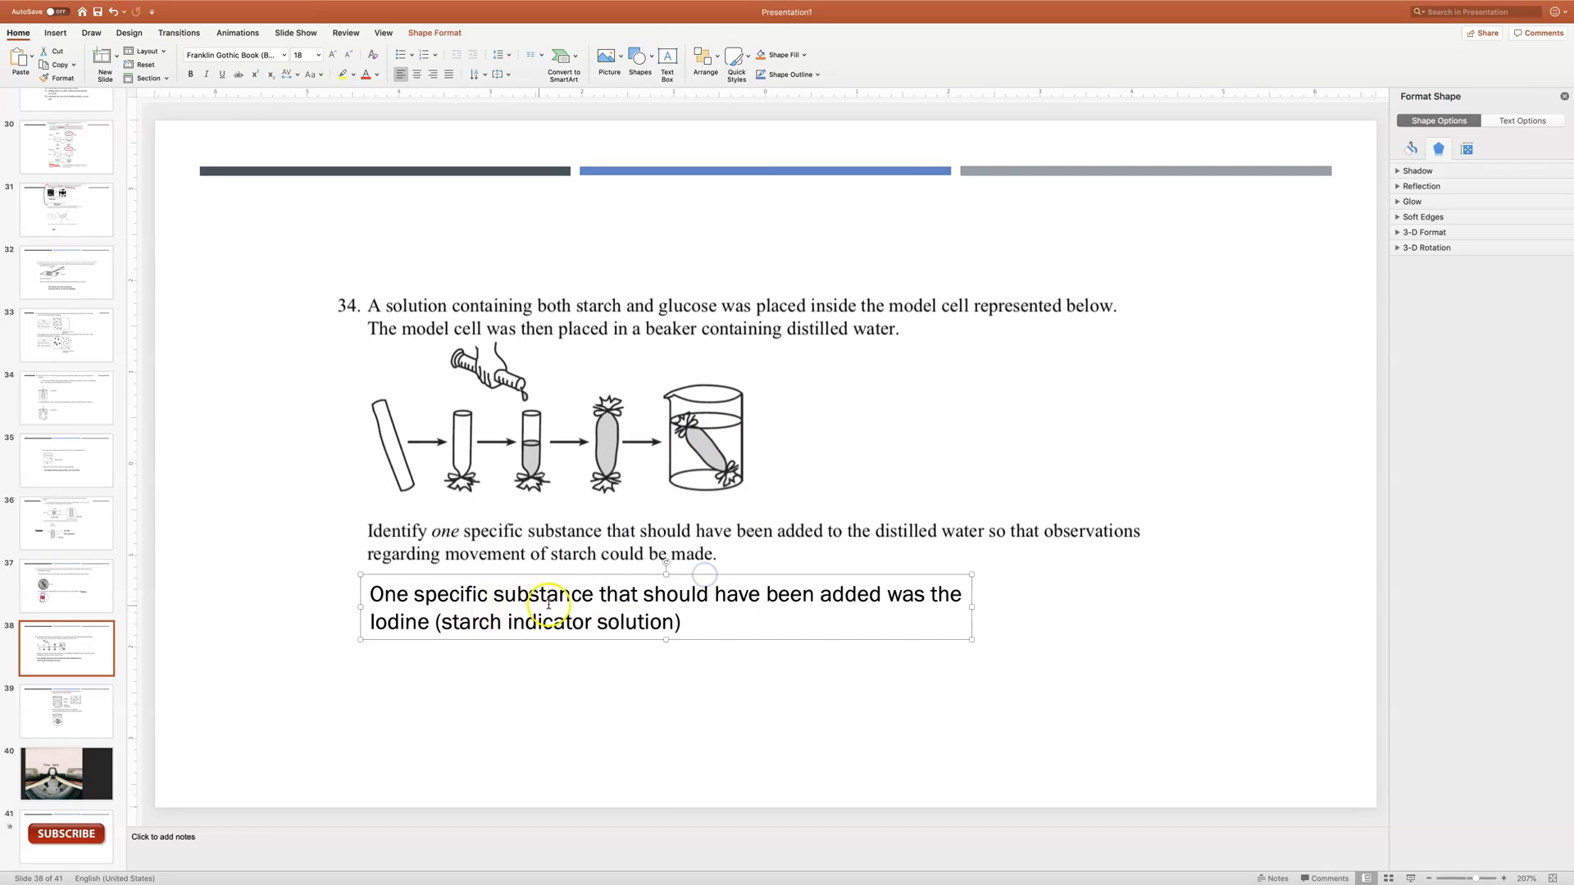
pyautogui.moveTo(970, 634)
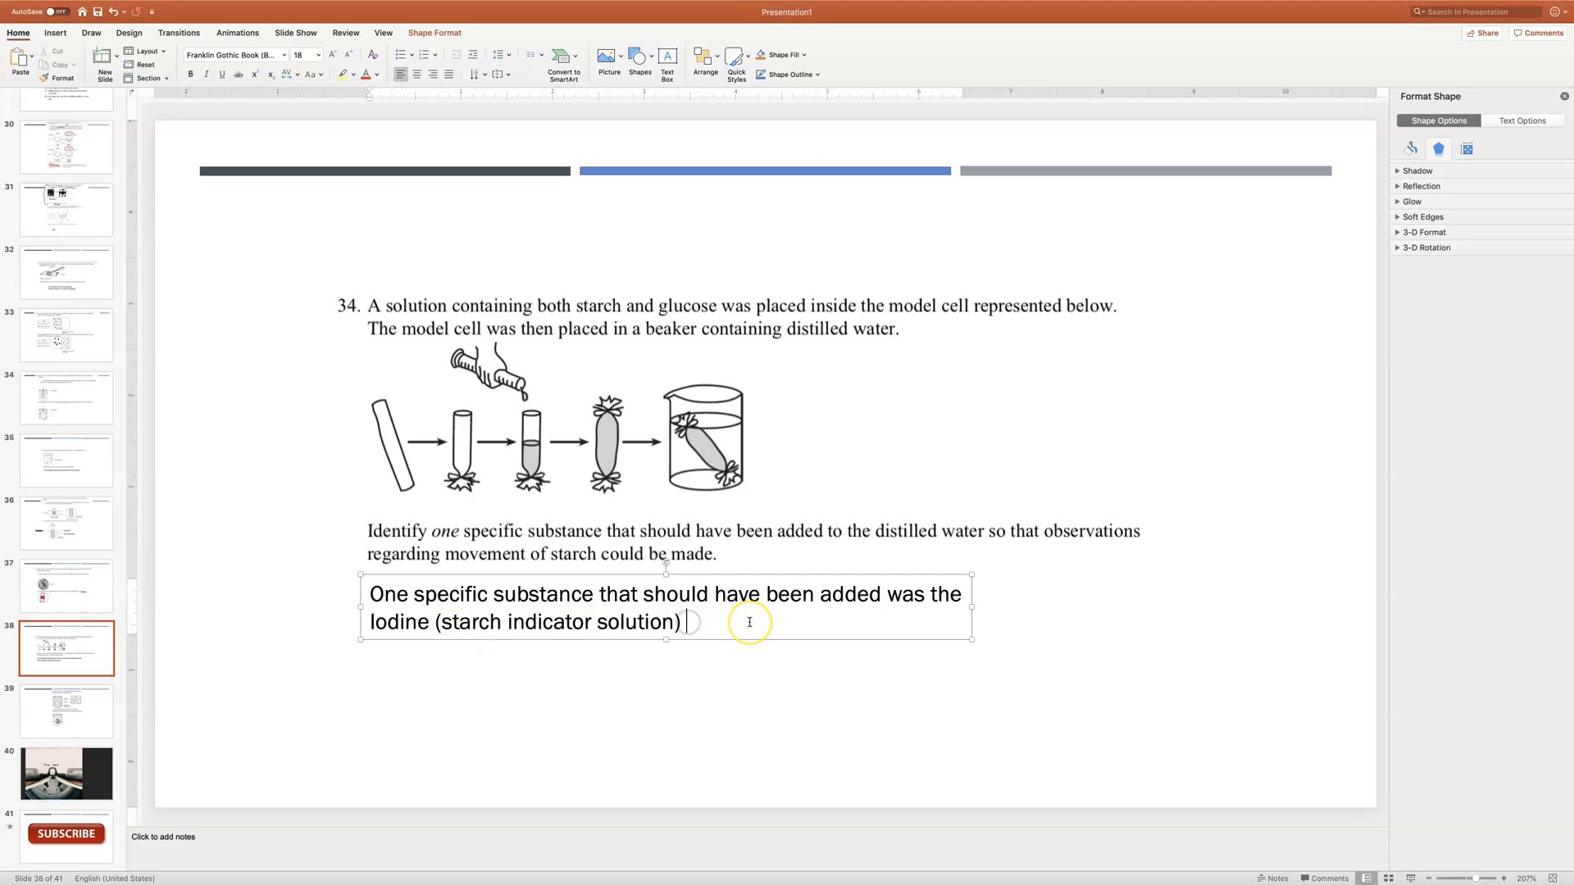
# End the Iodine starch-indicator answer sentence with a period
pyautogui.write('.')
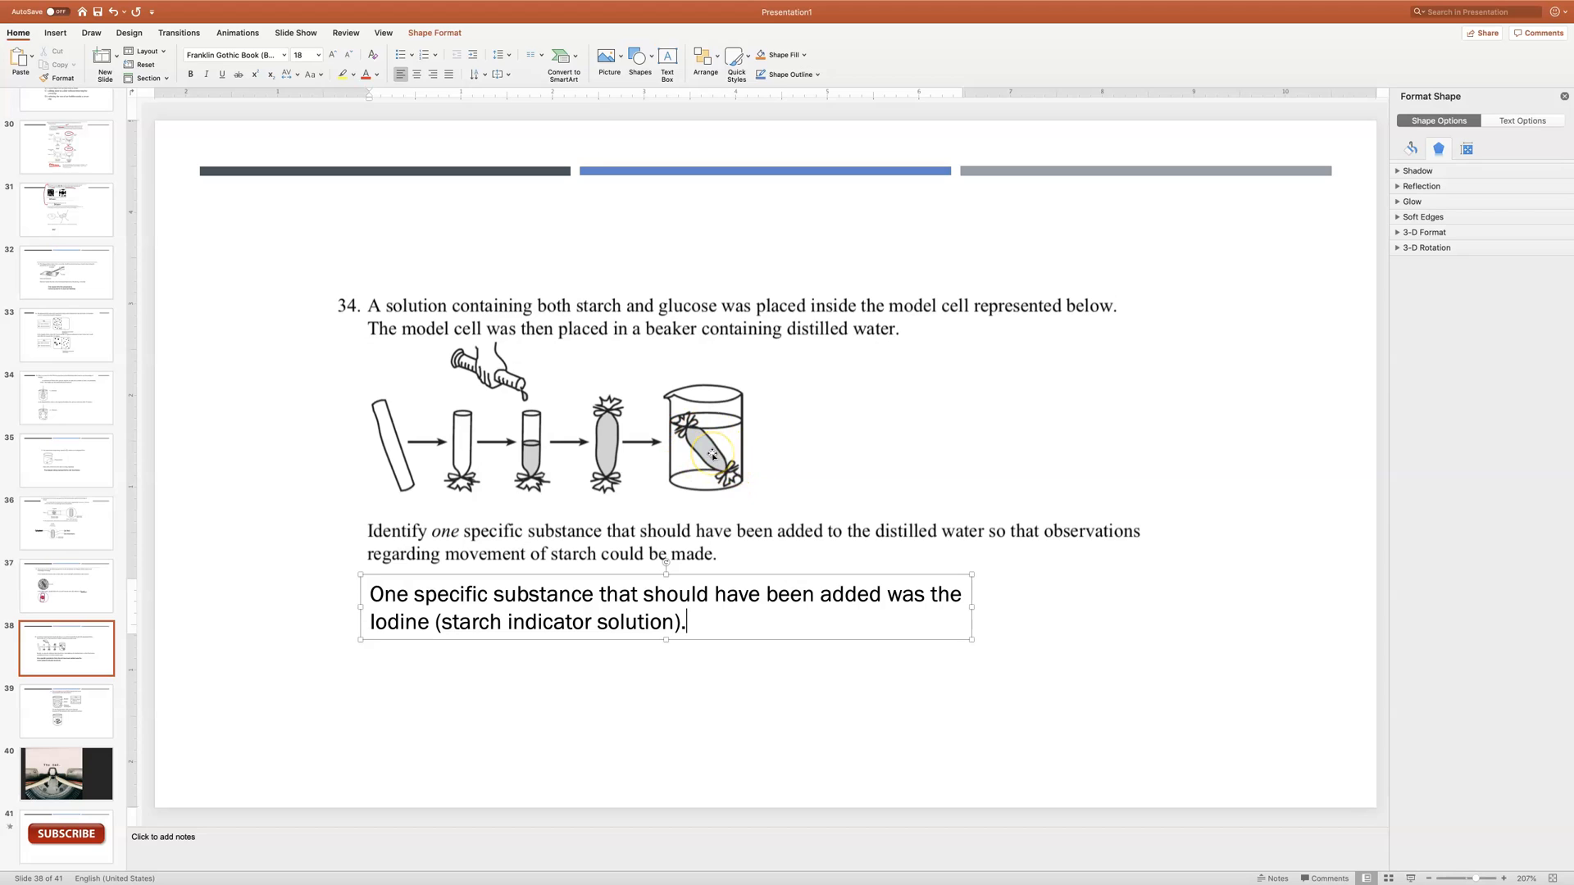
pyautogui.moveTo(93, 707)
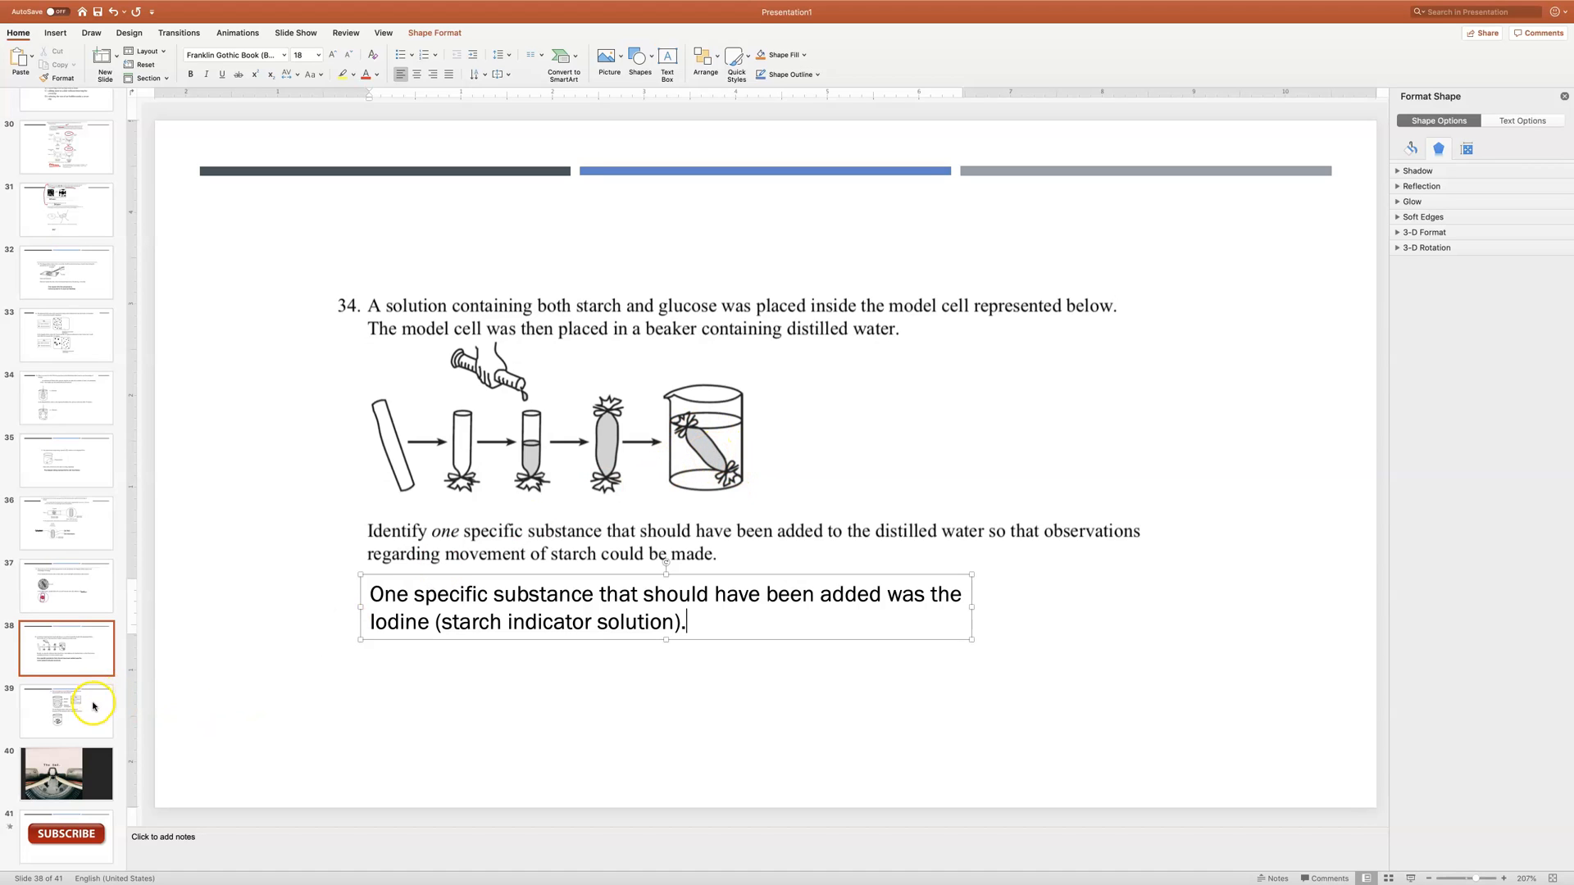
pyautogui.click(66, 711)
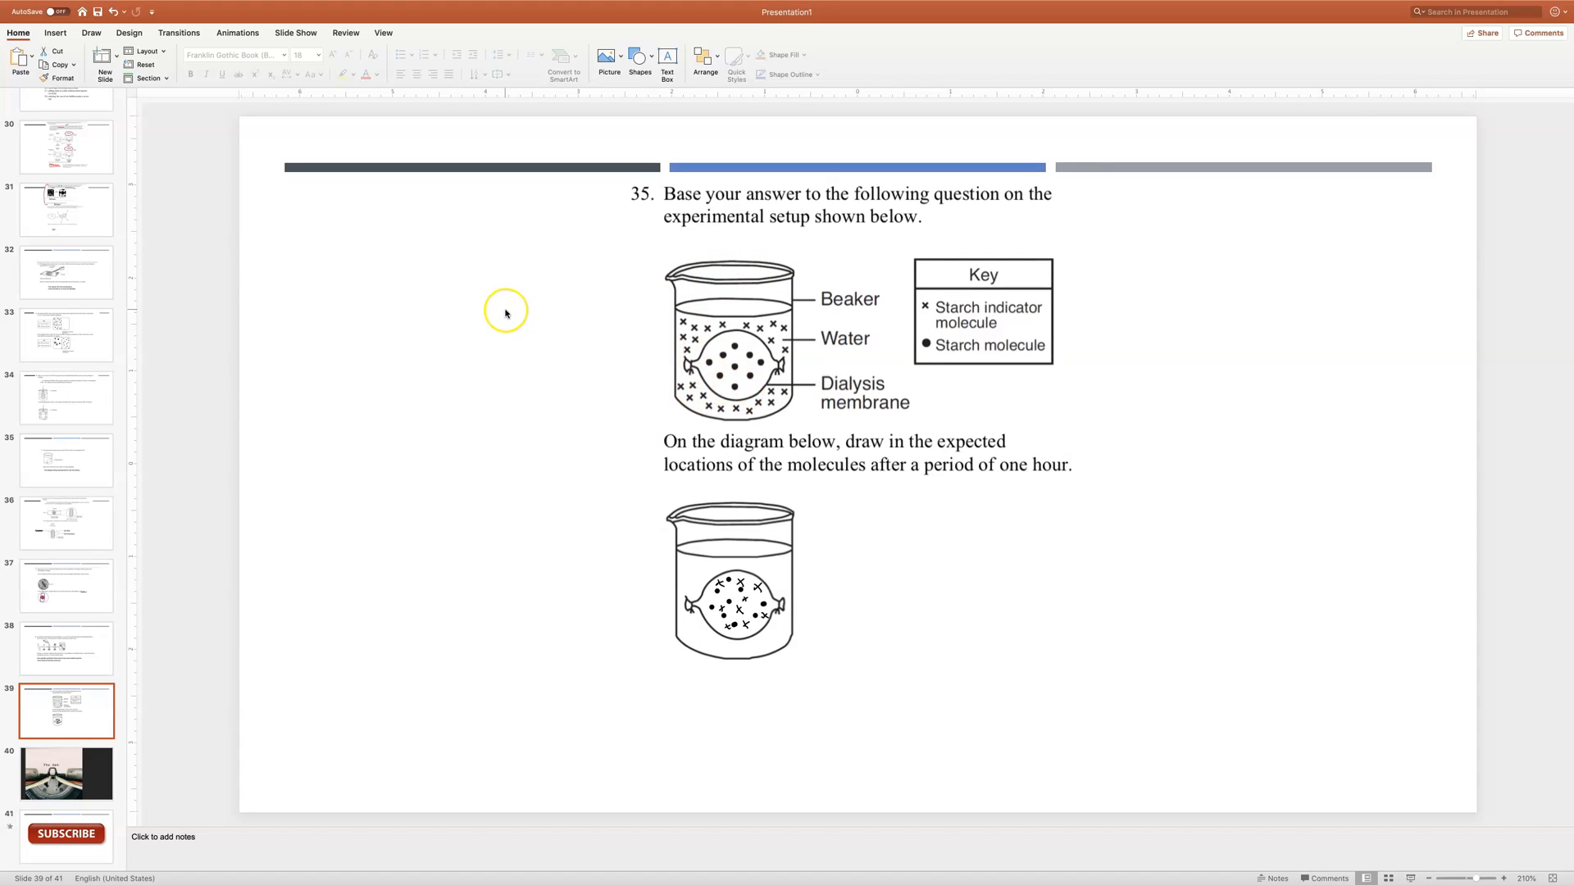
pyautogui.moveTo(505, 313)
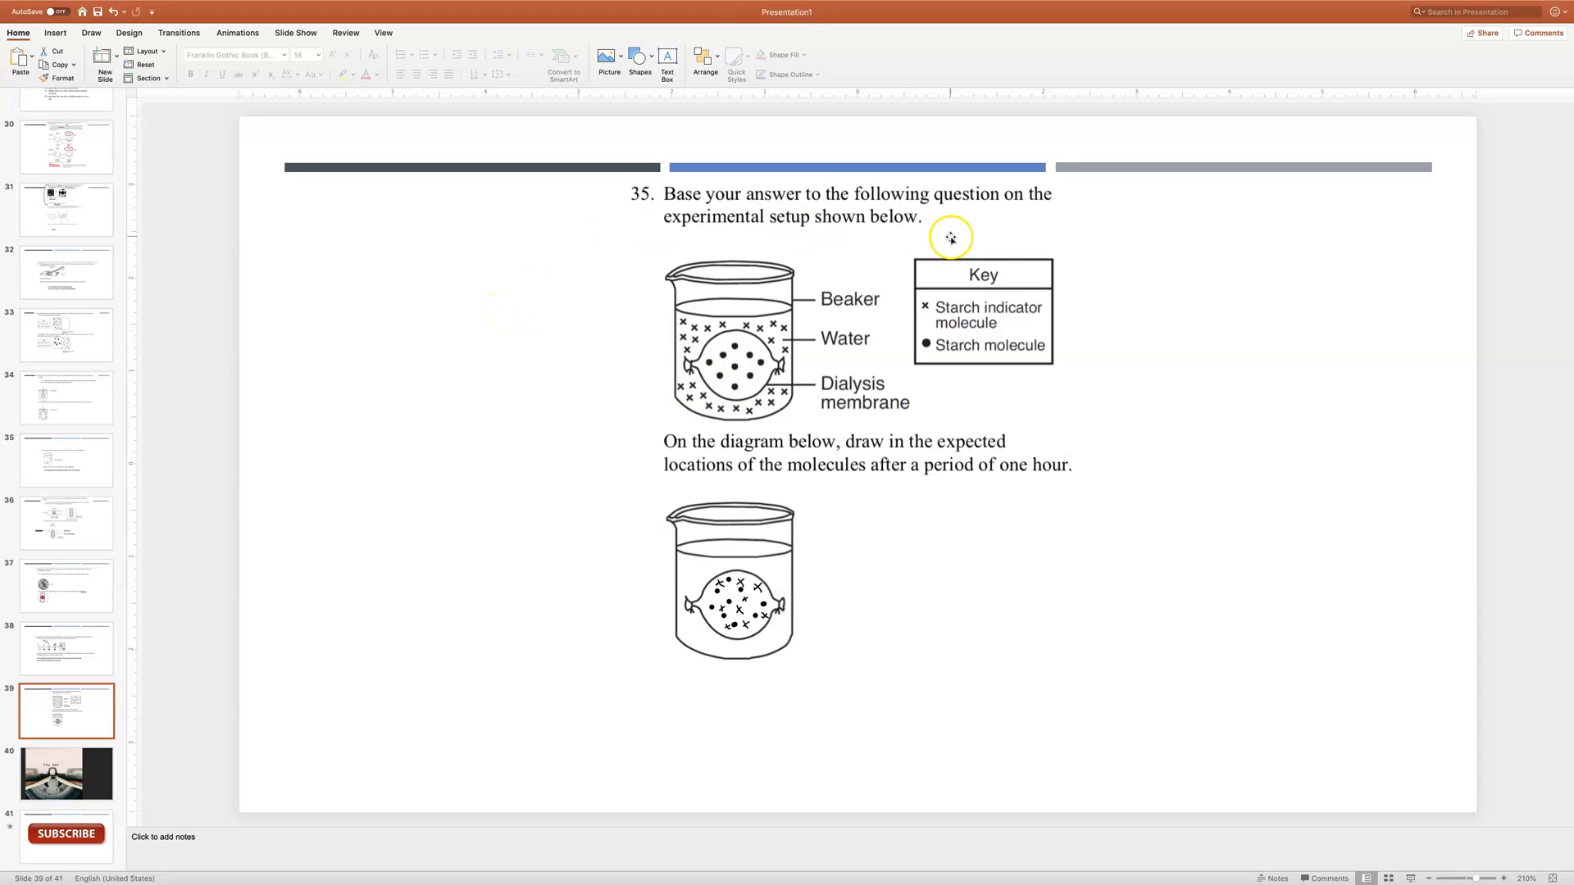
pyautogui.moveTo(890, 238)
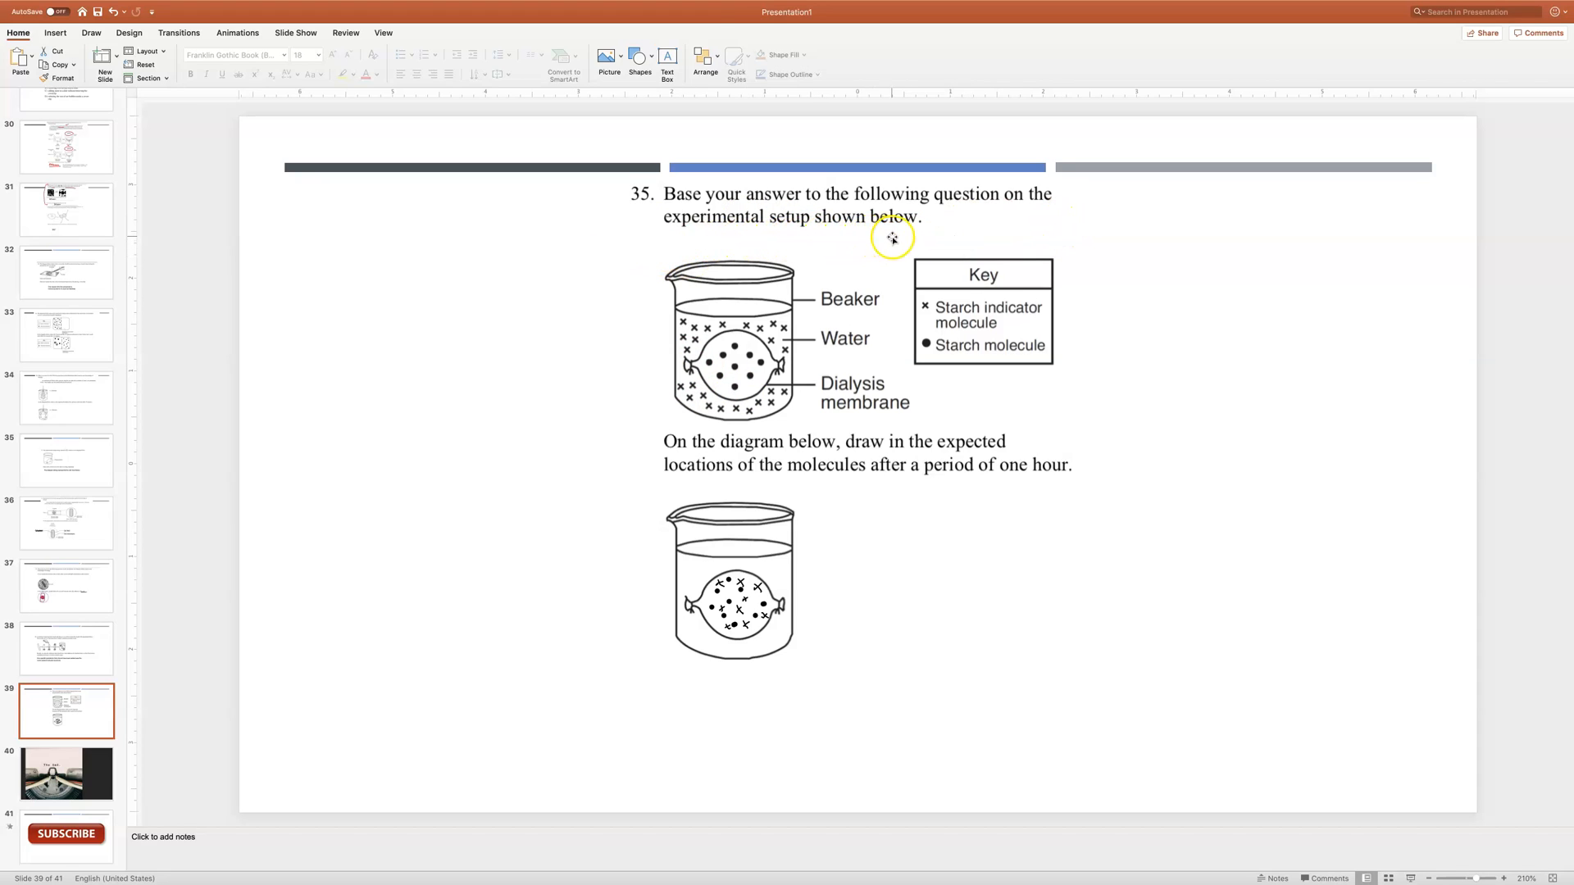
pyautogui.moveTo(813, 331)
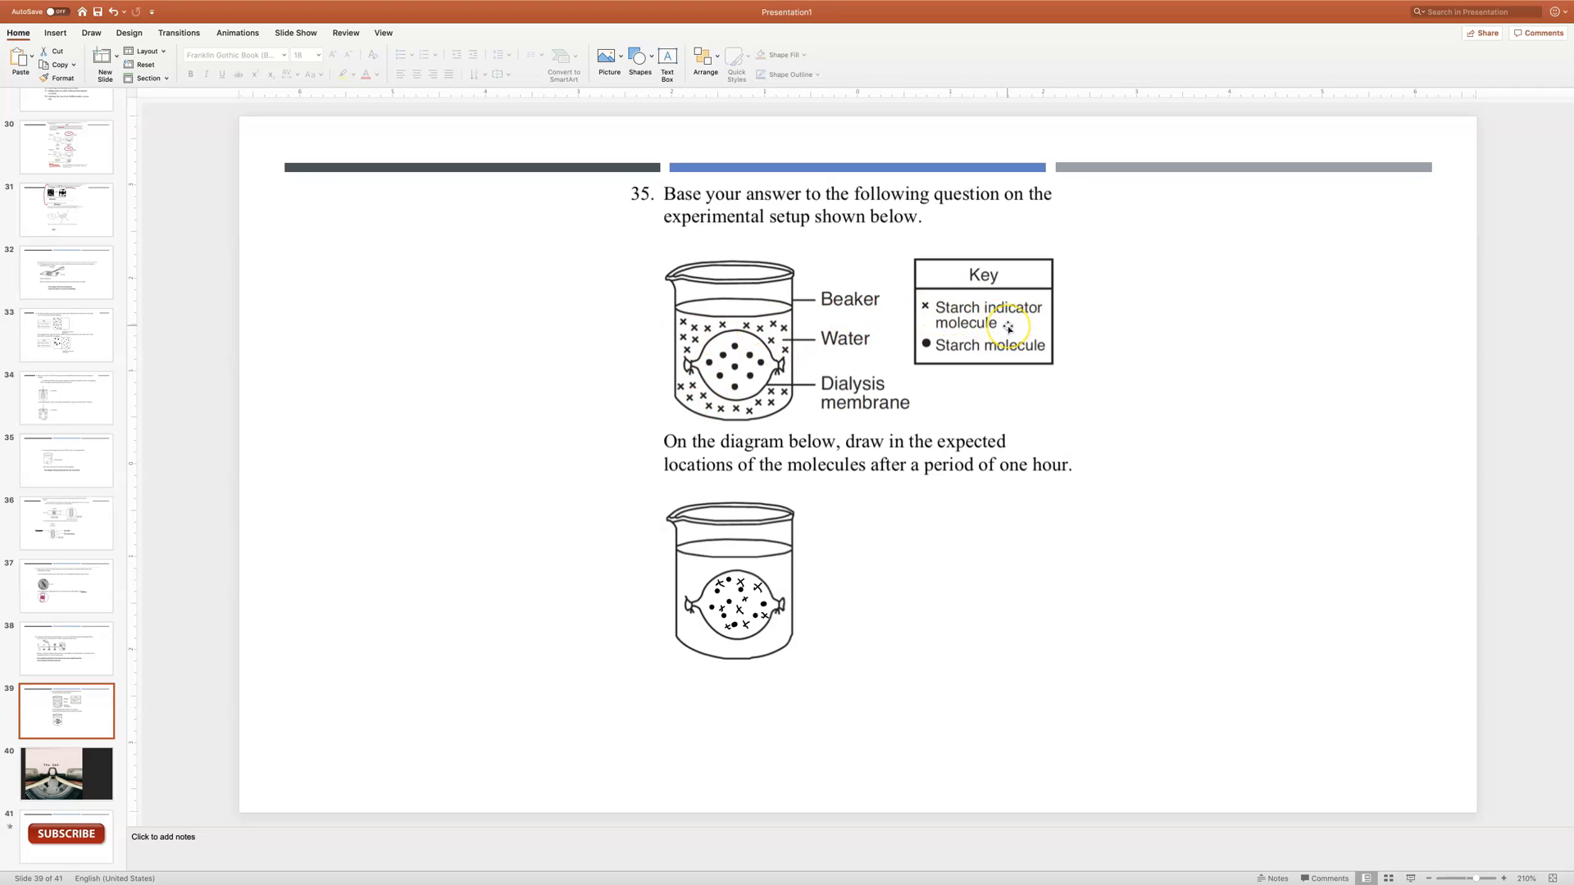
pyautogui.moveTo(765, 336)
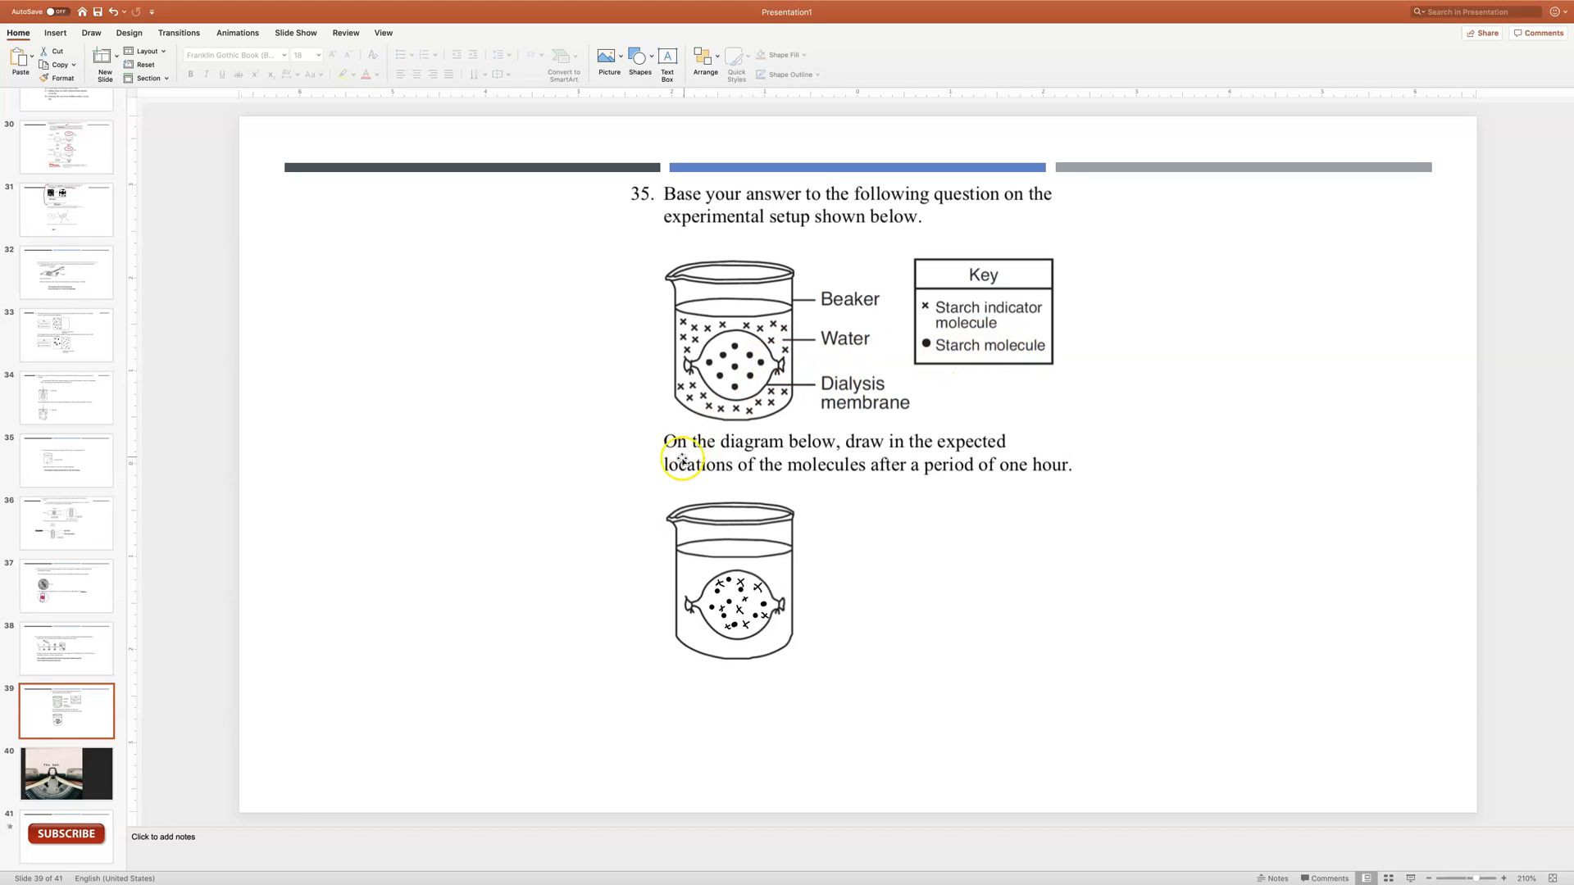
pyautogui.moveTo(824, 453)
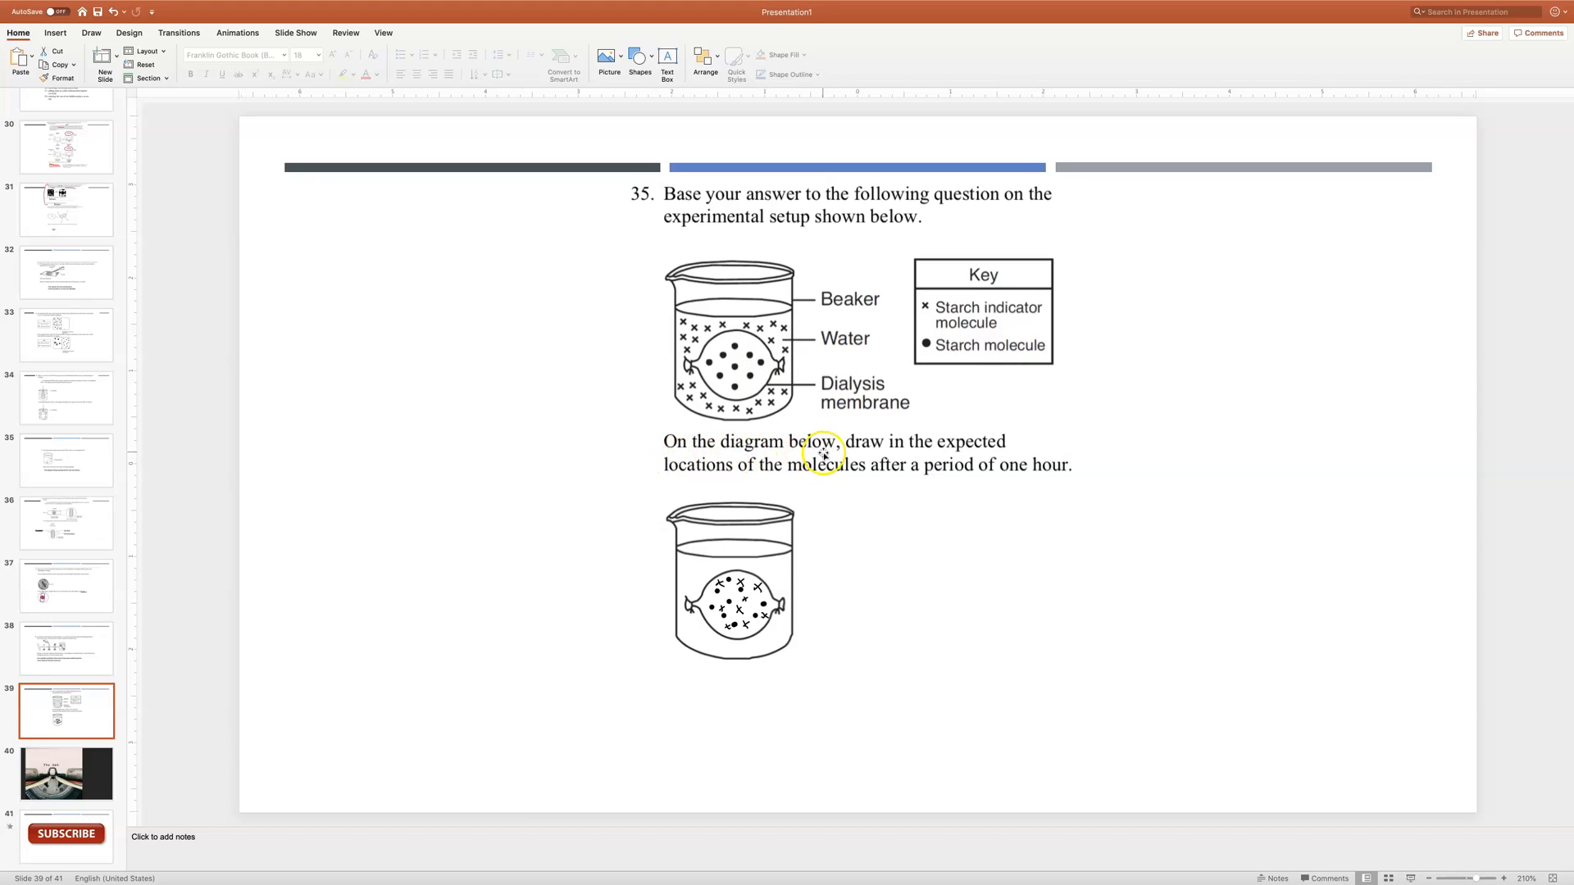
pyautogui.moveTo(729, 491)
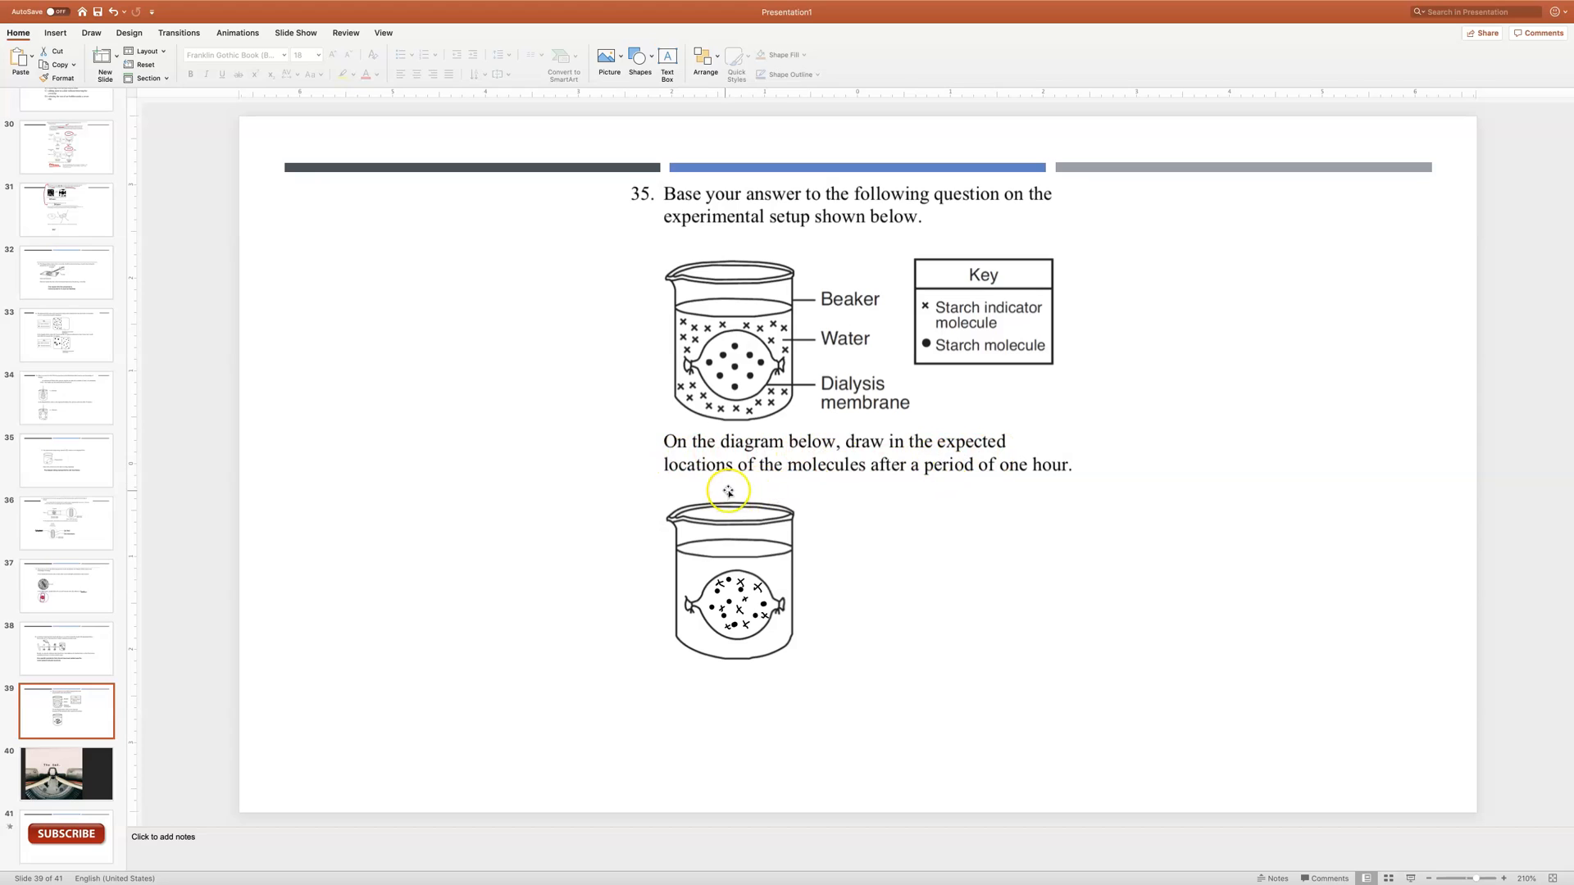
pyautogui.moveTo(1038, 460)
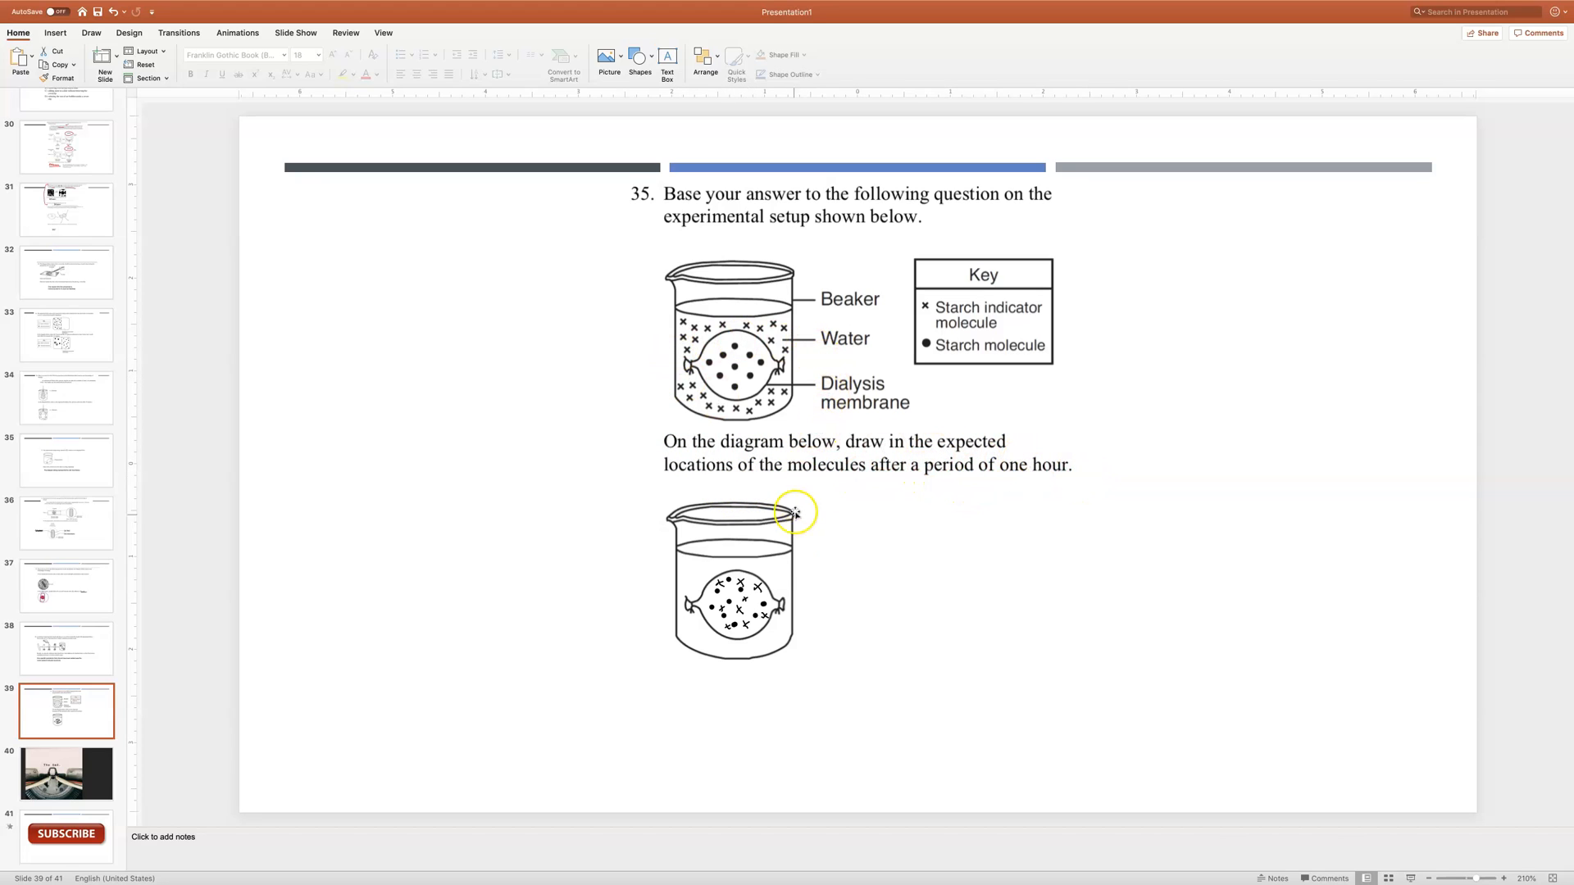
pyautogui.moveTo(777, 560)
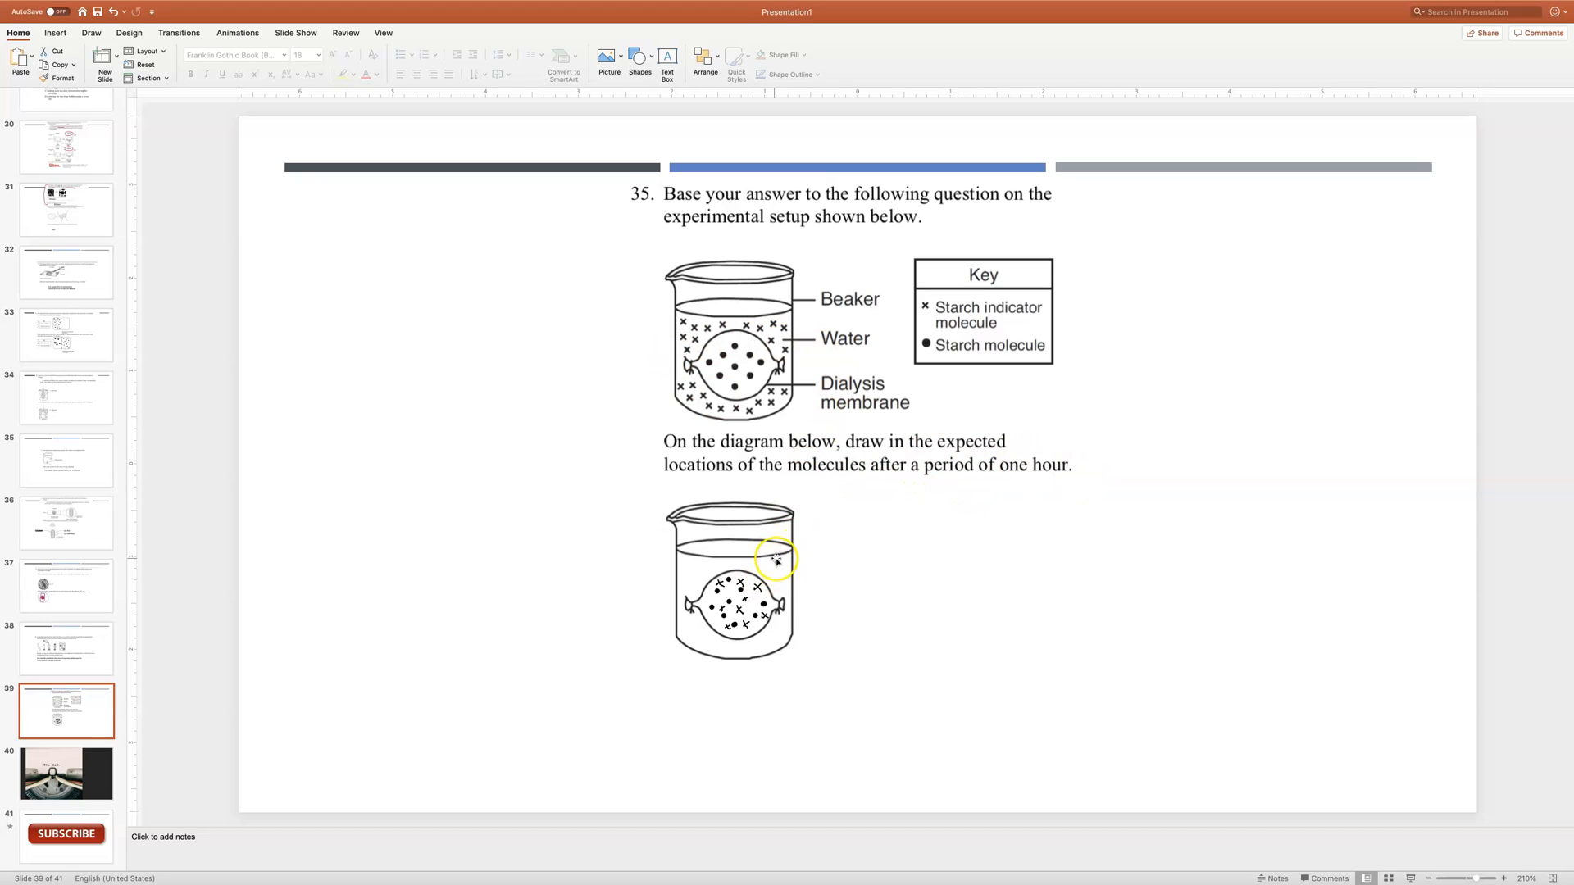
pyautogui.moveTo(786, 332)
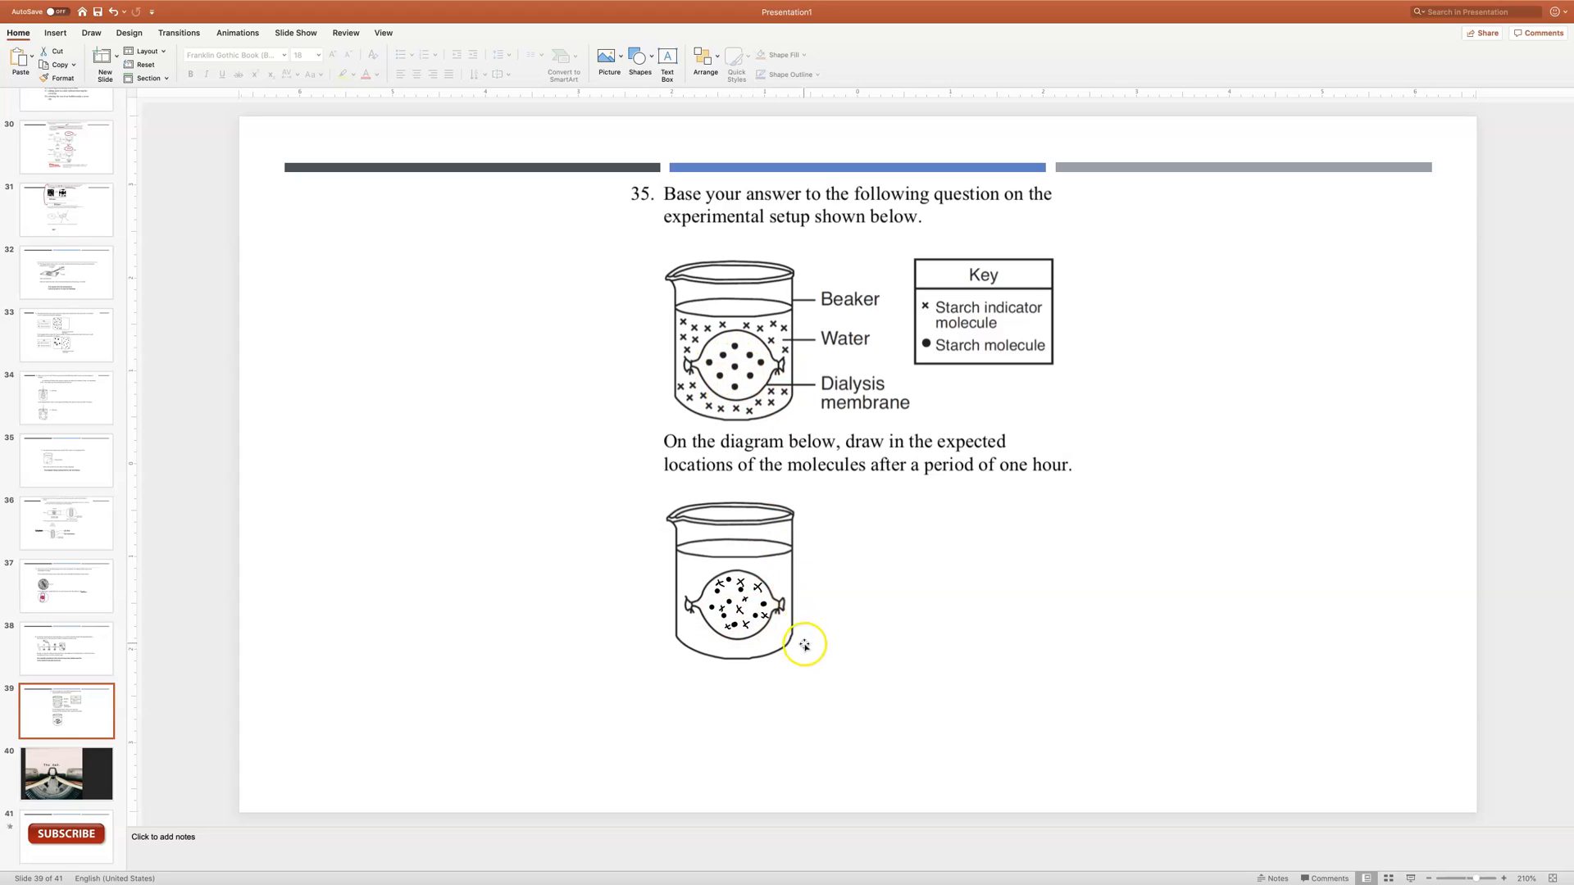
pyautogui.moveTo(719, 598)
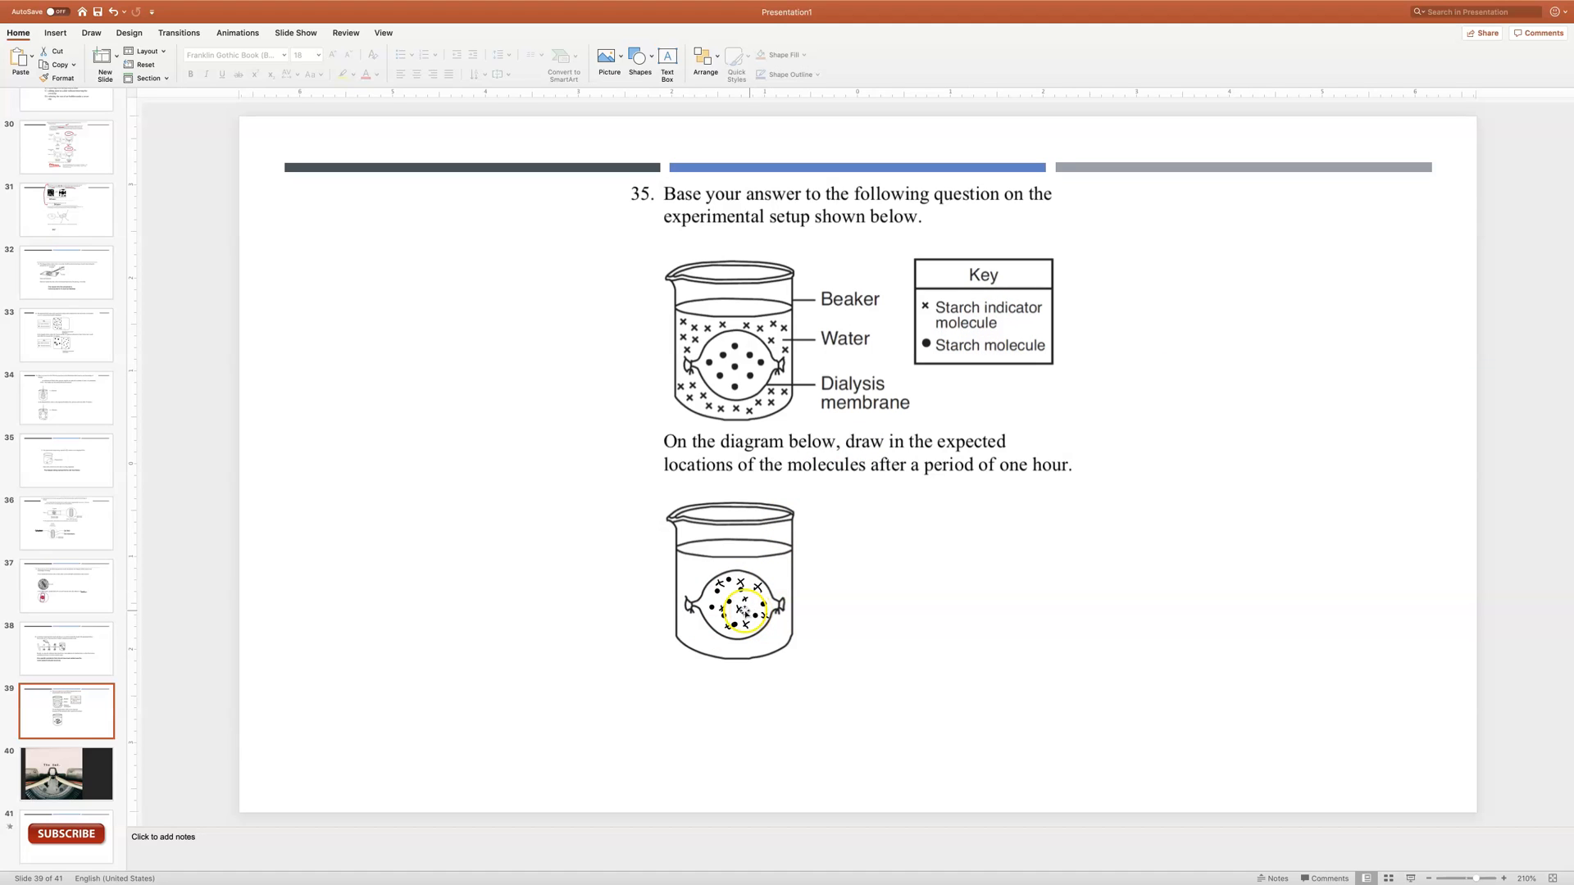
# Select slide 40, the 'The End.' typewriter slide, with the Slide Show tab showing
pyautogui.click(65, 773)
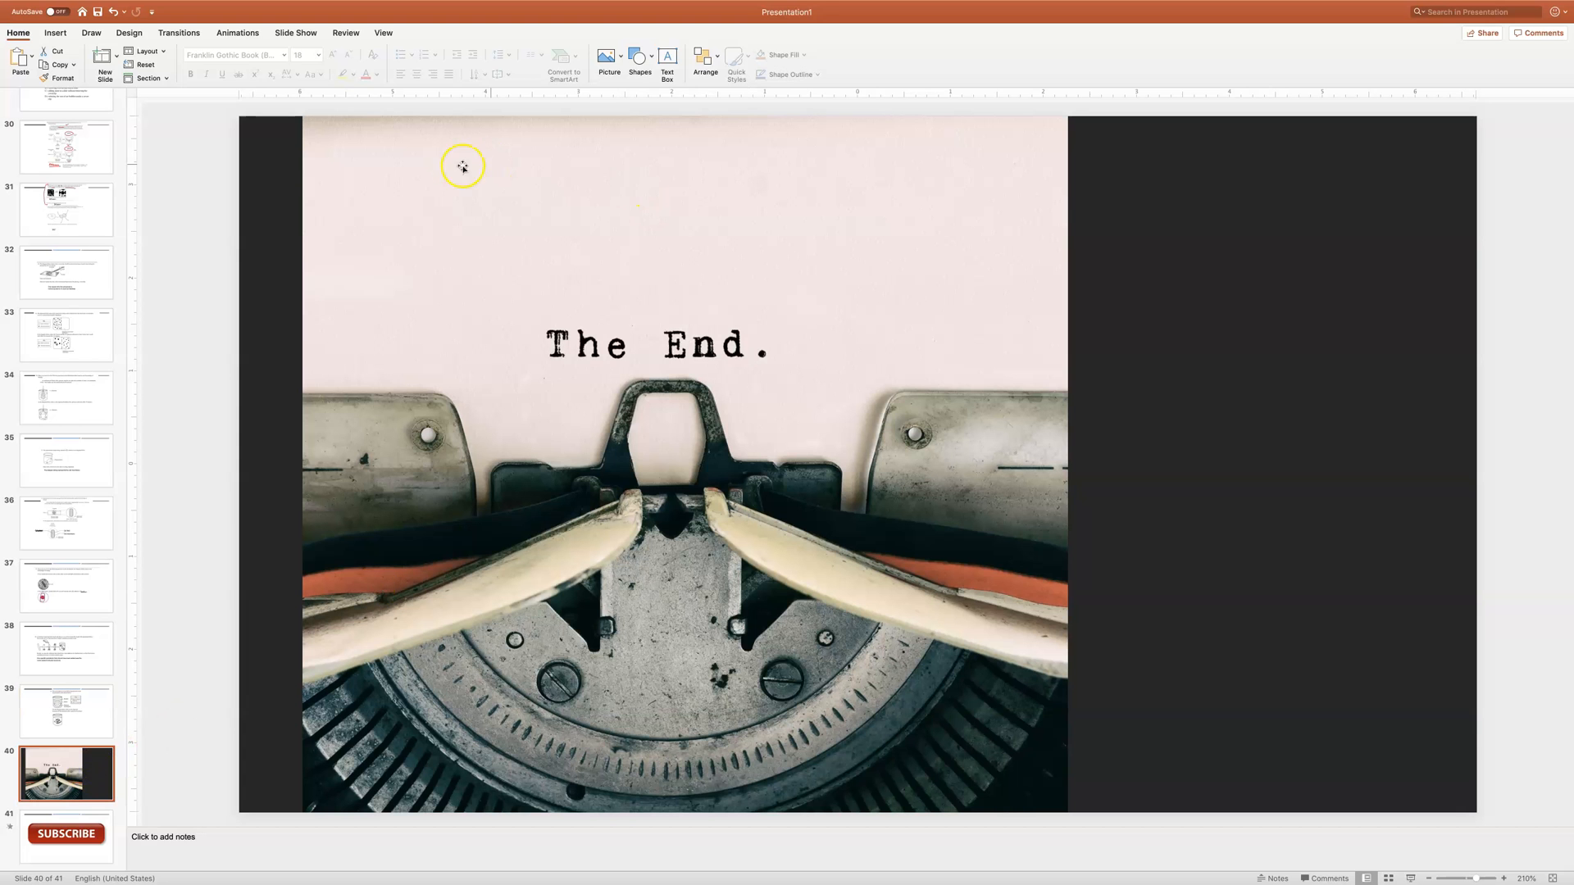
pyautogui.moveTo(258, 170)
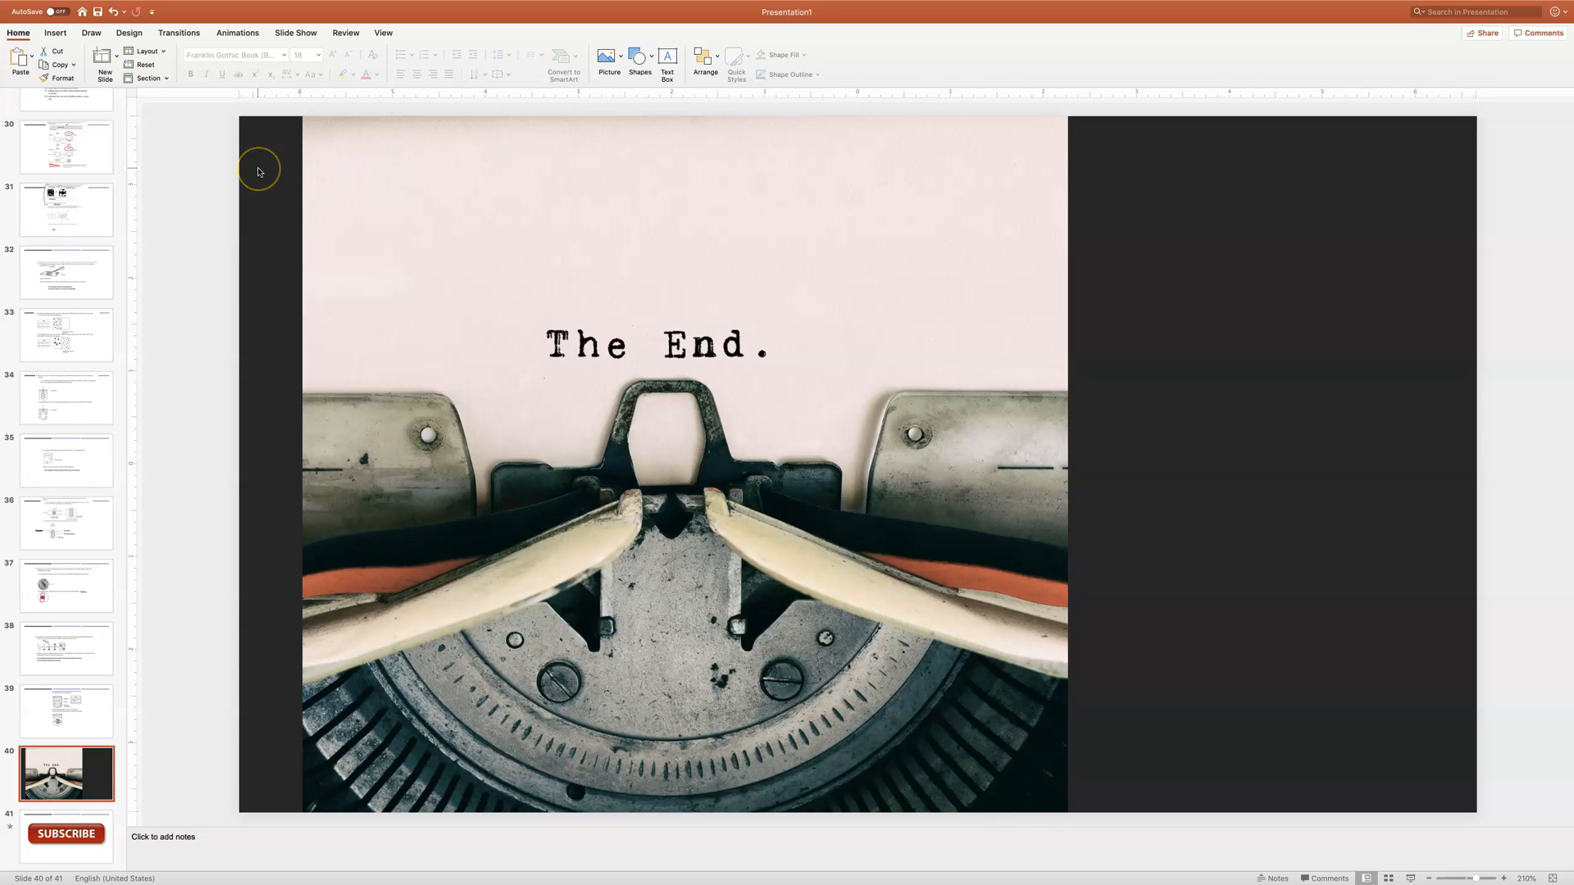
pyautogui.moveTo(362, 252)
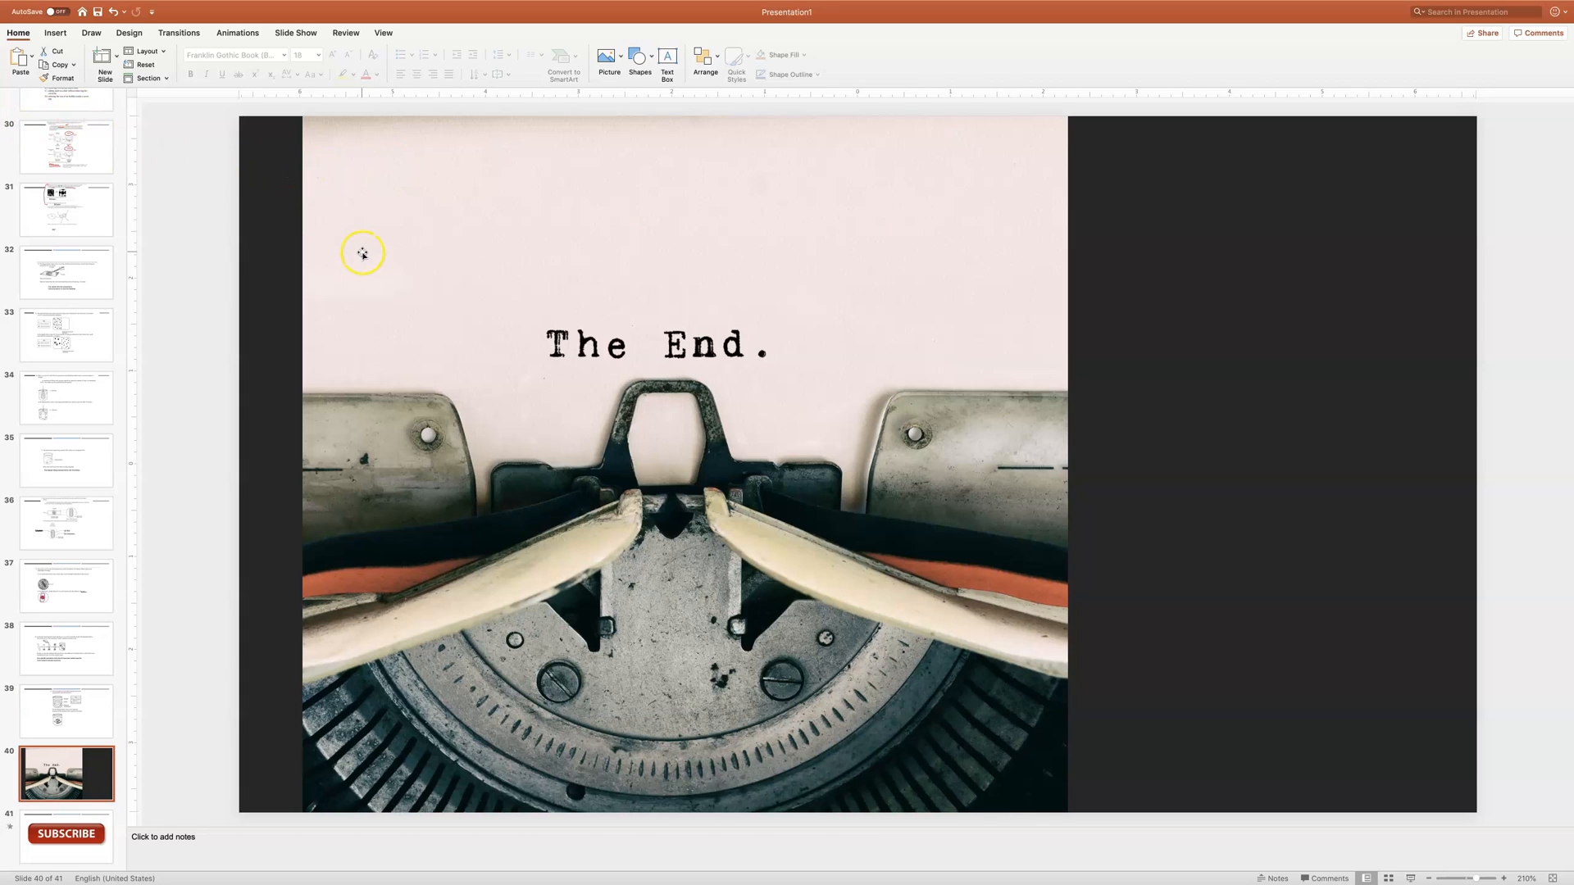
pyautogui.moveTo(272, 231)
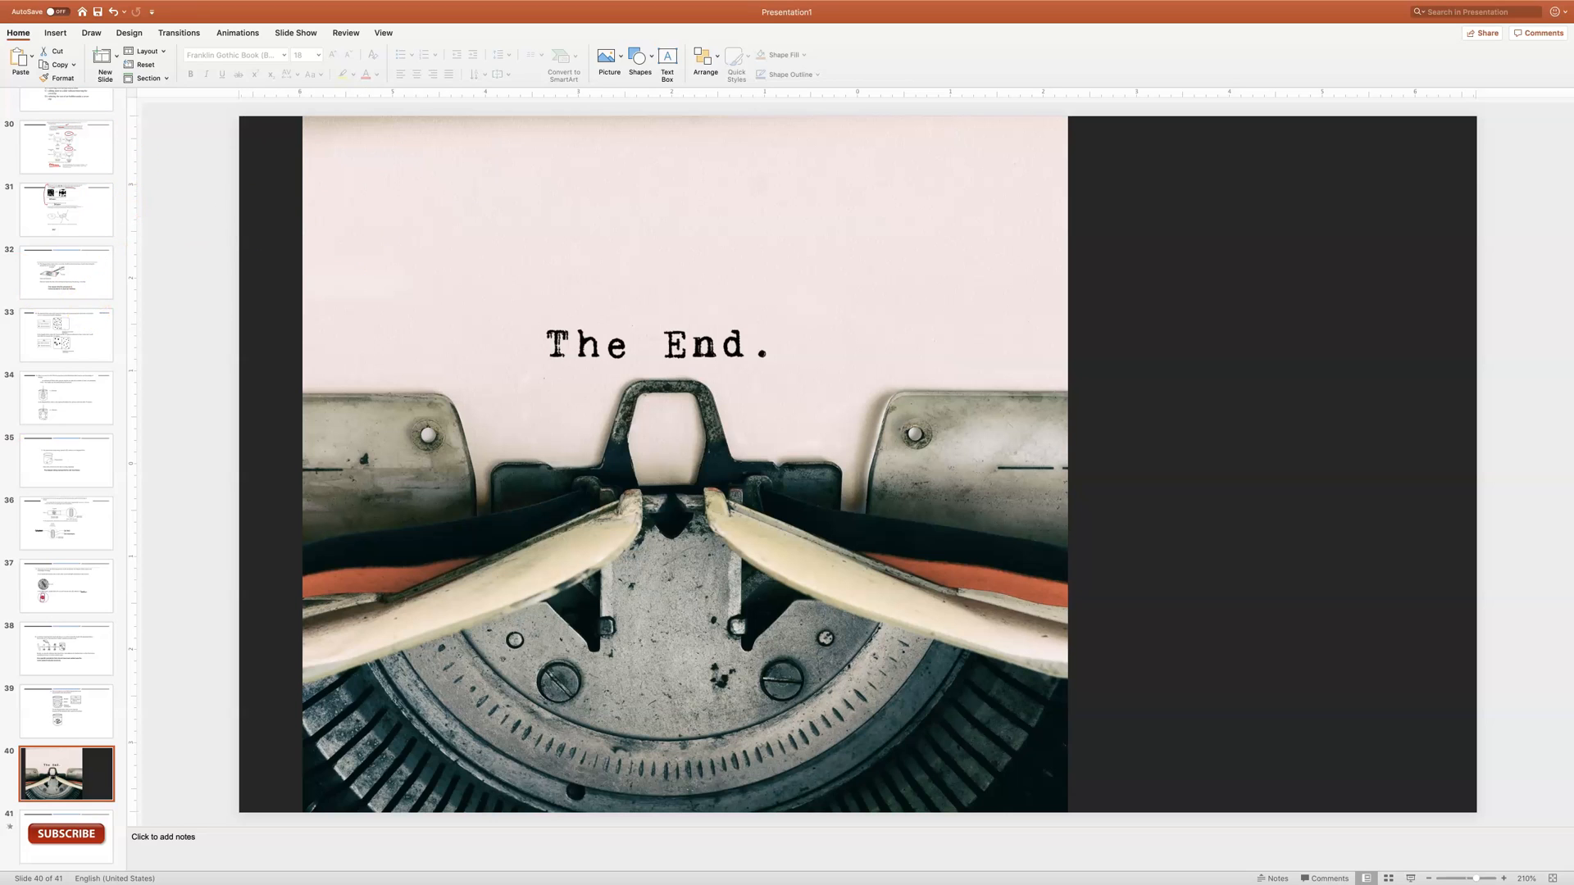
pyautogui.click(296, 32)
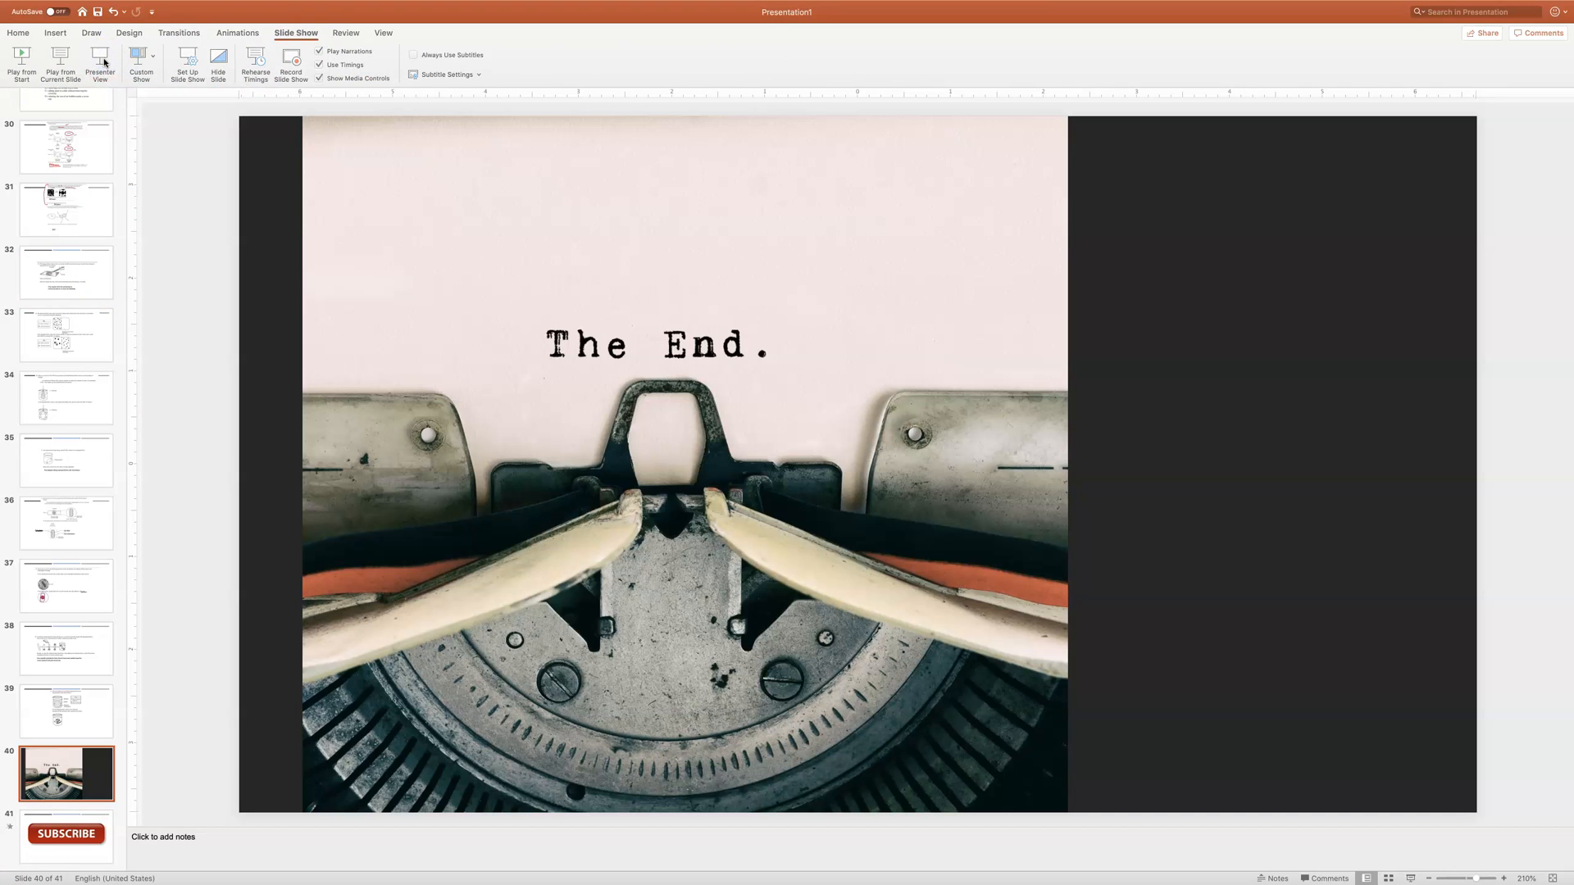
# Run the show in presenter view, then end it back on slide 41
pyautogui.click(99, 61)
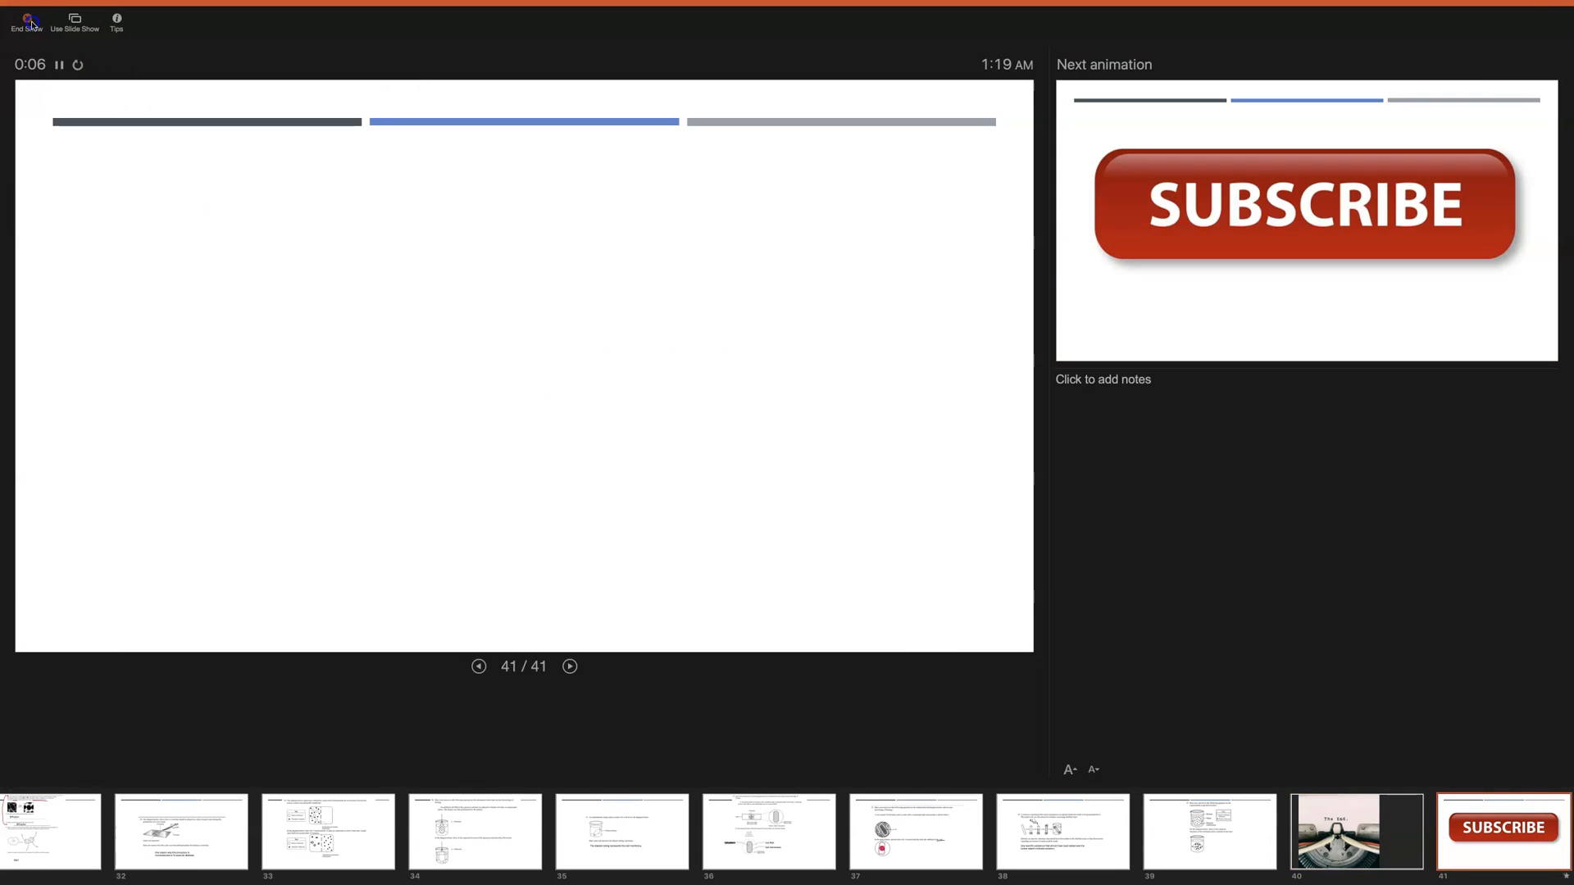
pyautogui.click(26, 20)
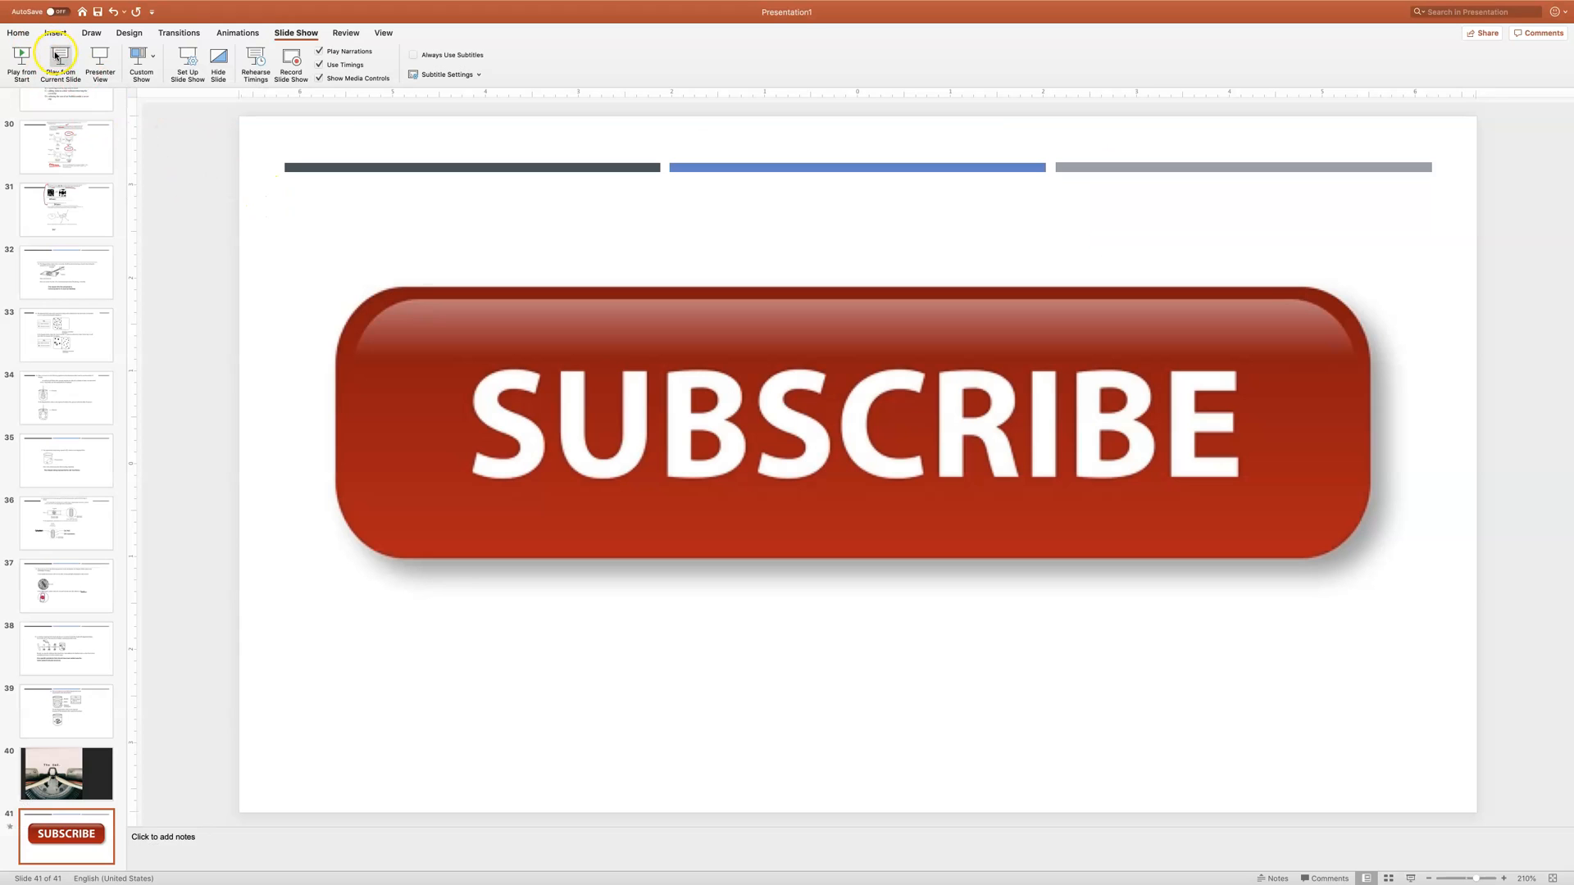
# Play the slide show from the current SUBSCRIBE slide
pyautogui.click(59, 57)
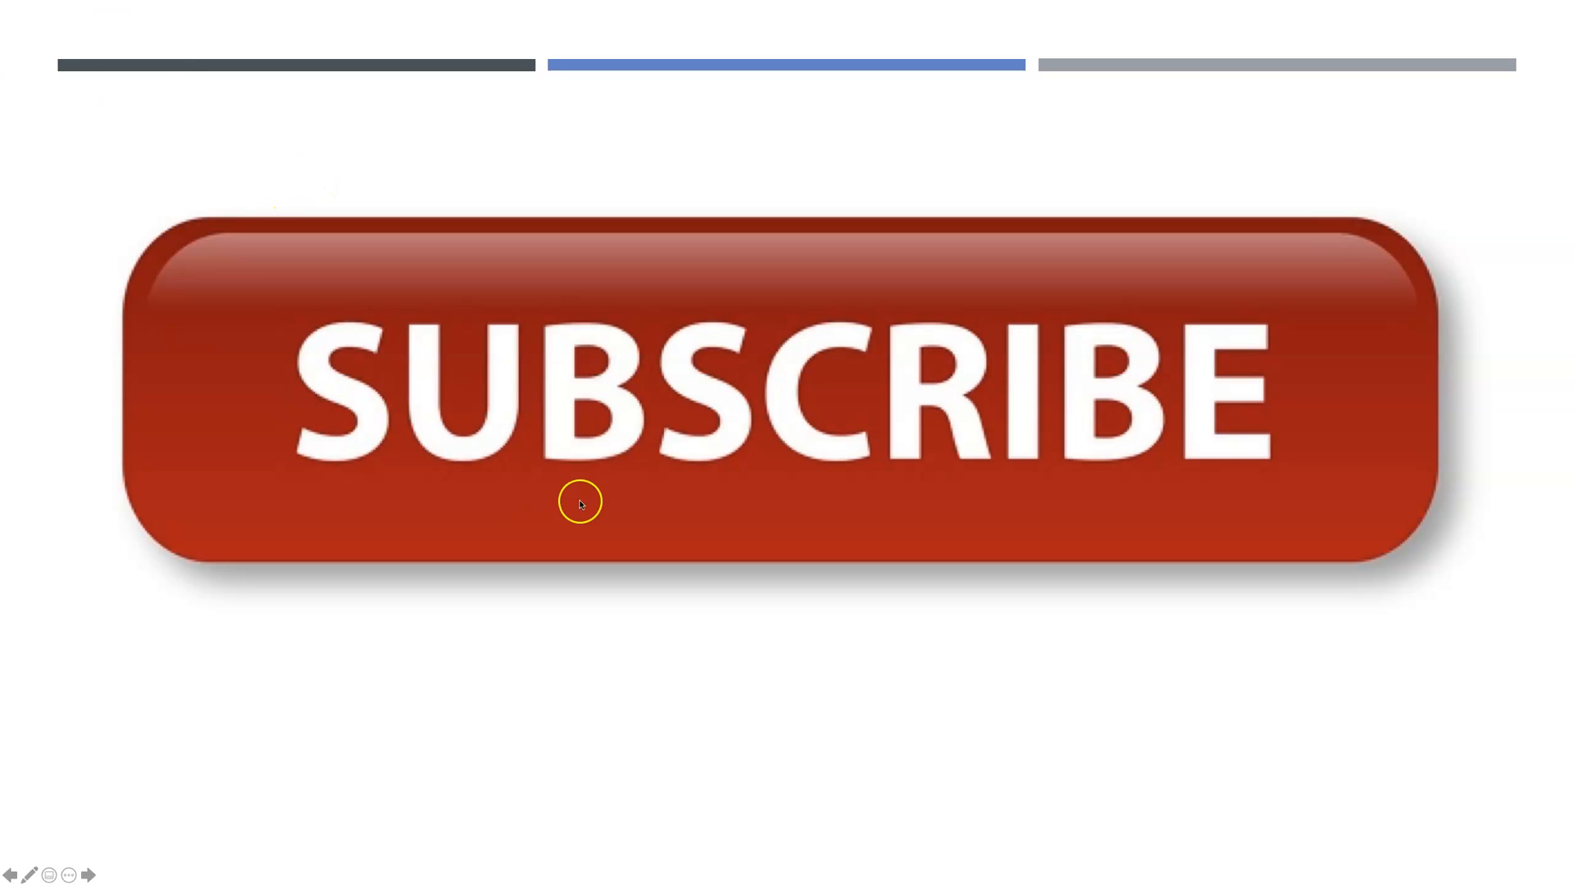
pyautogui.moveTo(289, 690)
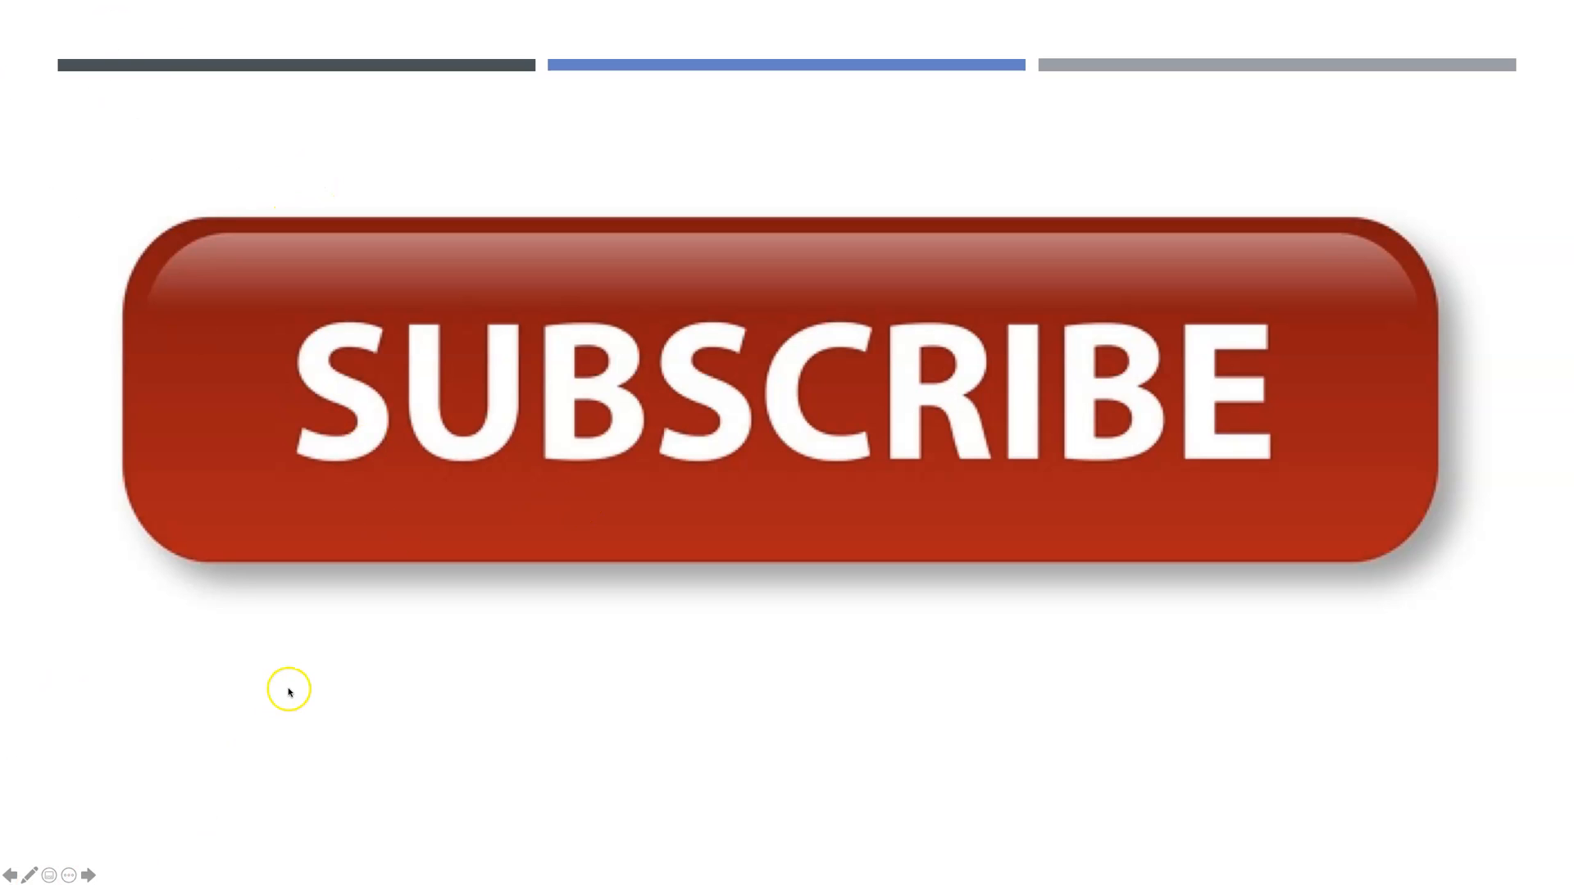